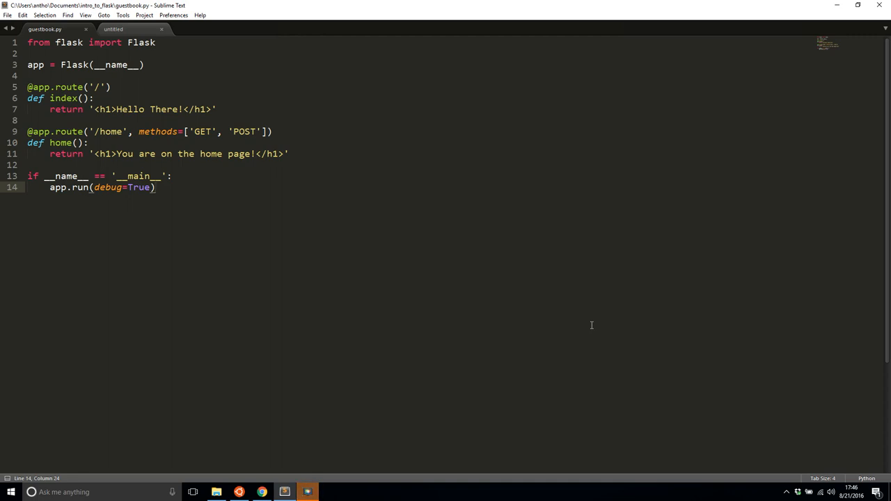
mouse_move(169, 155)
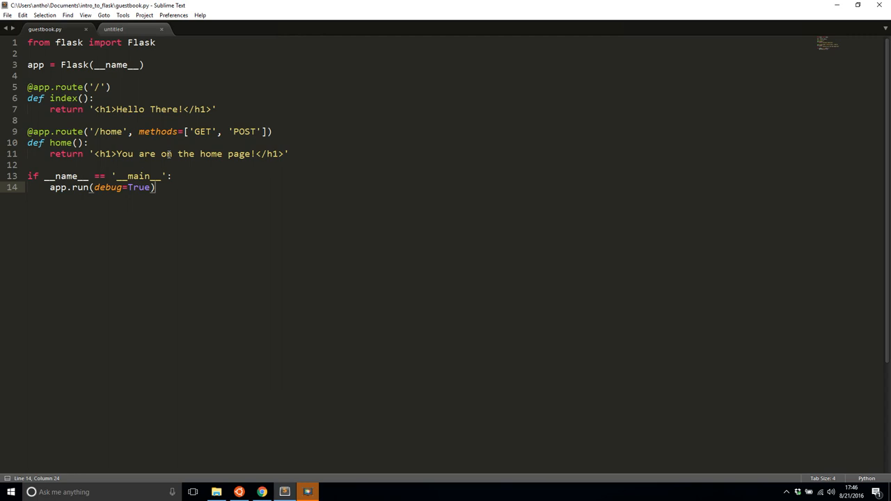
Create a templates folder in intro_to_flask and save a blank file there as example.html.
click(192, 492)
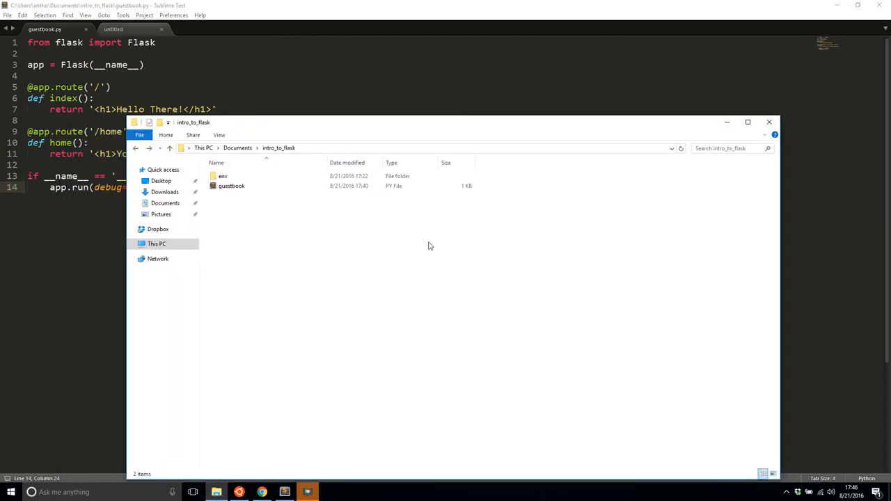
right_click(428, 245)
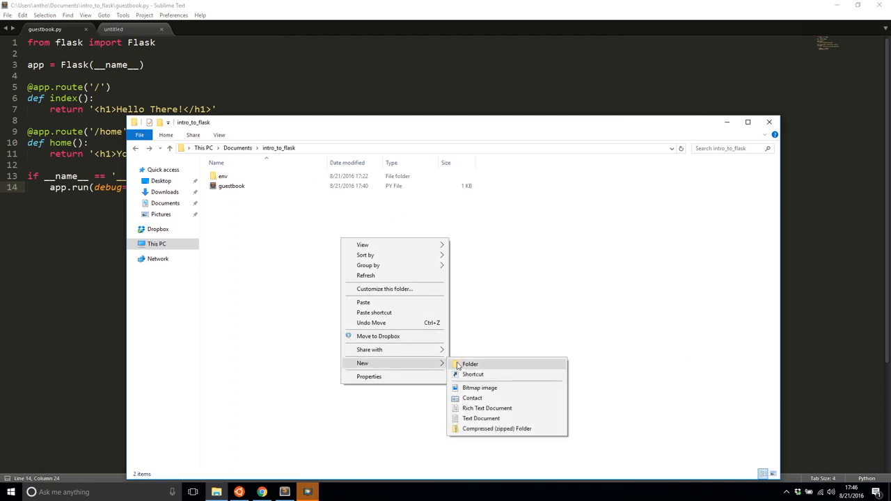
click(471, 365)
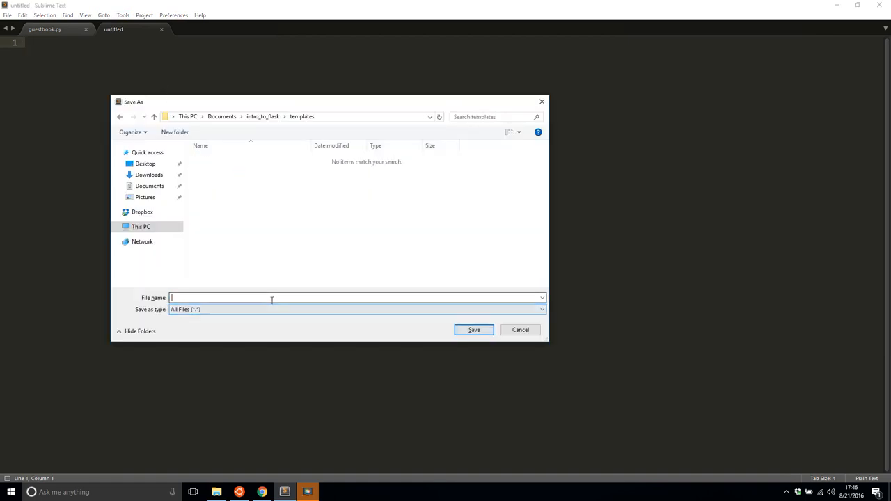
text(example.h)
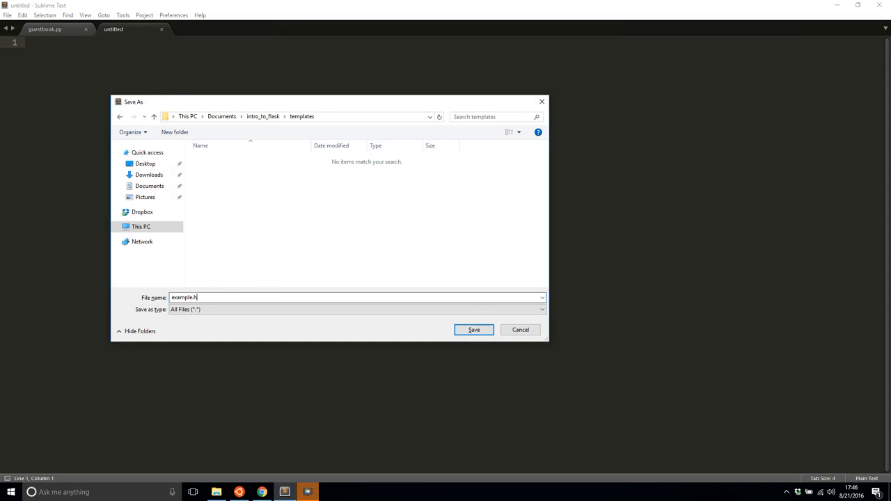
click(473, 328)
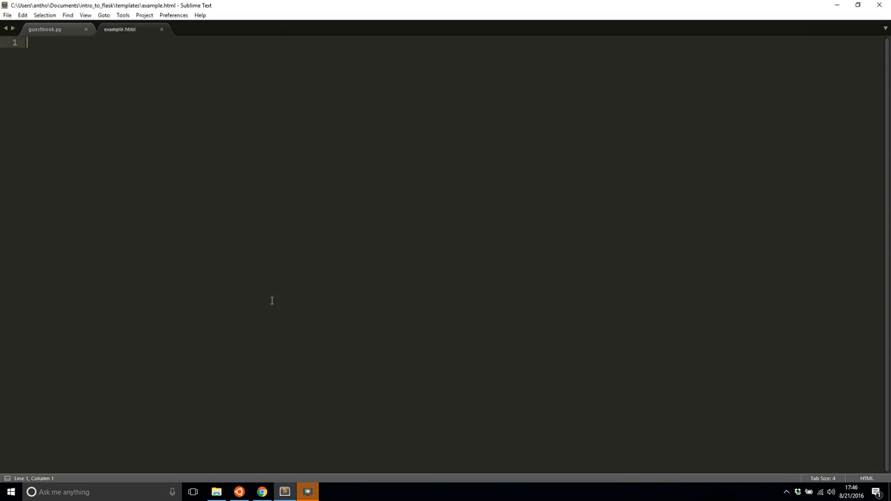
Write the html and head tags with the title 'Example Template!'.
text(<html>)
text(<body)
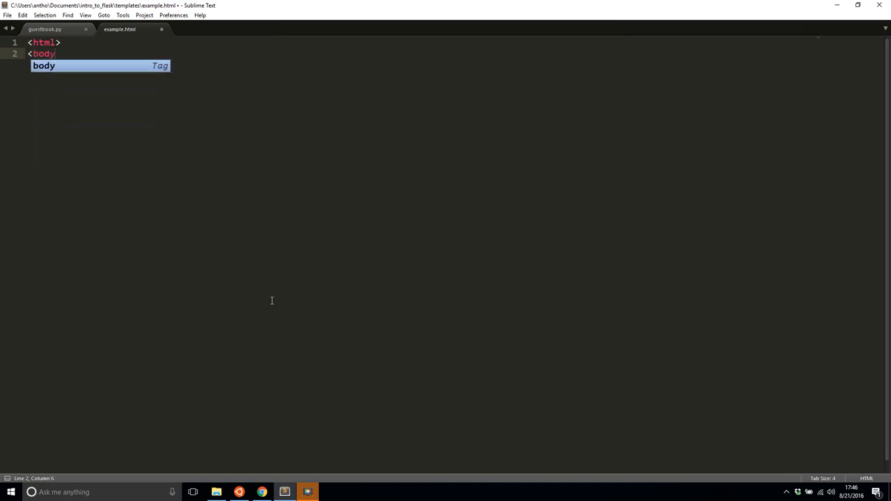
text(head>)
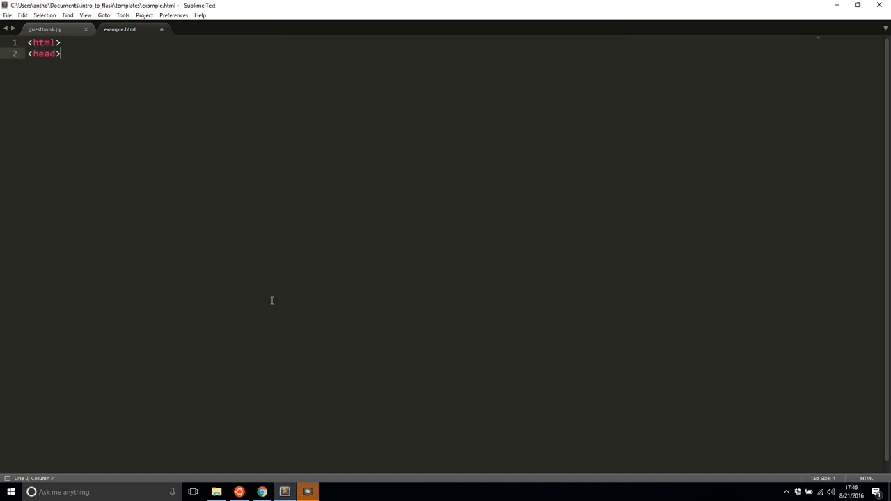
text(<title>)
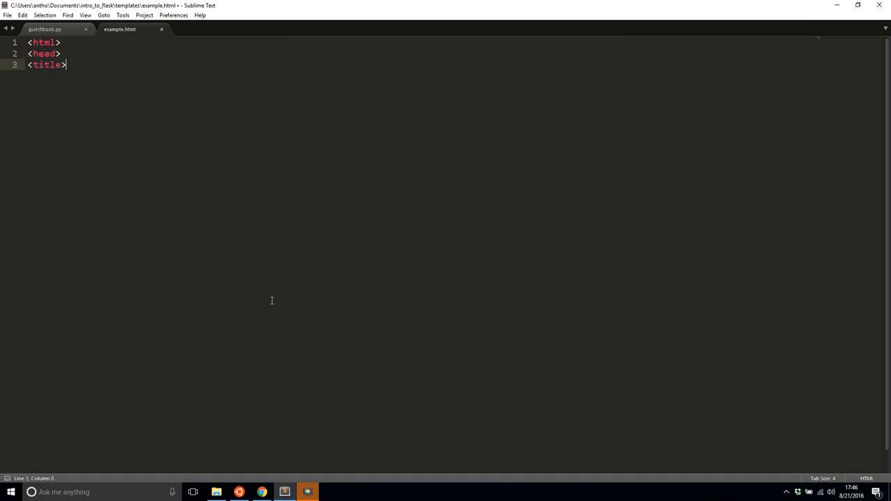
text(Example Template)
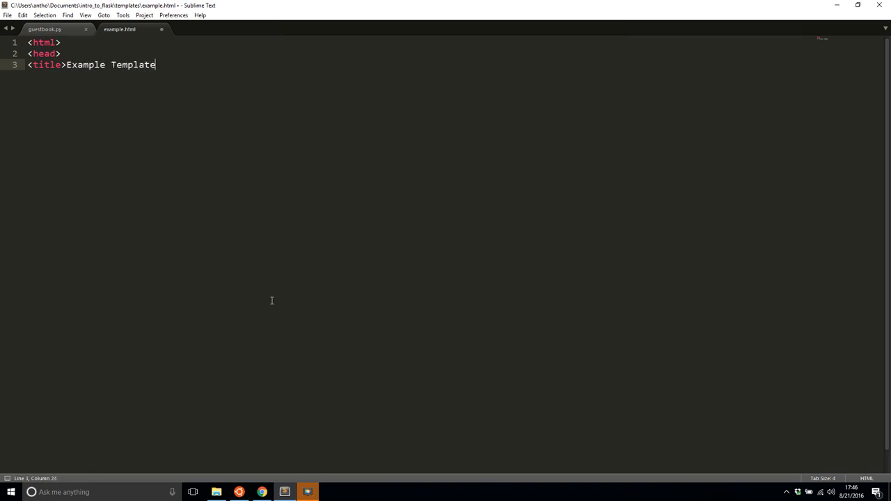
text(!</title>)
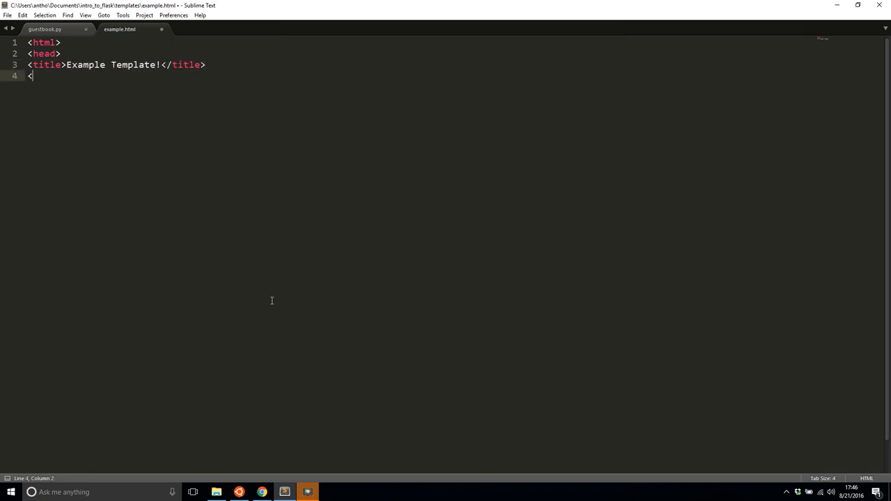
text(/head>)
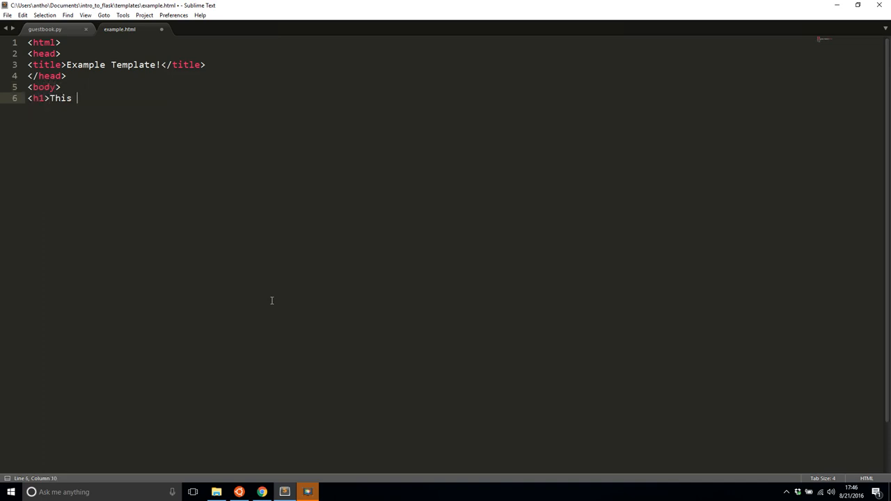
Add the body with an h1 reading 'This is the example template!' and close the page.
text(is the example template)
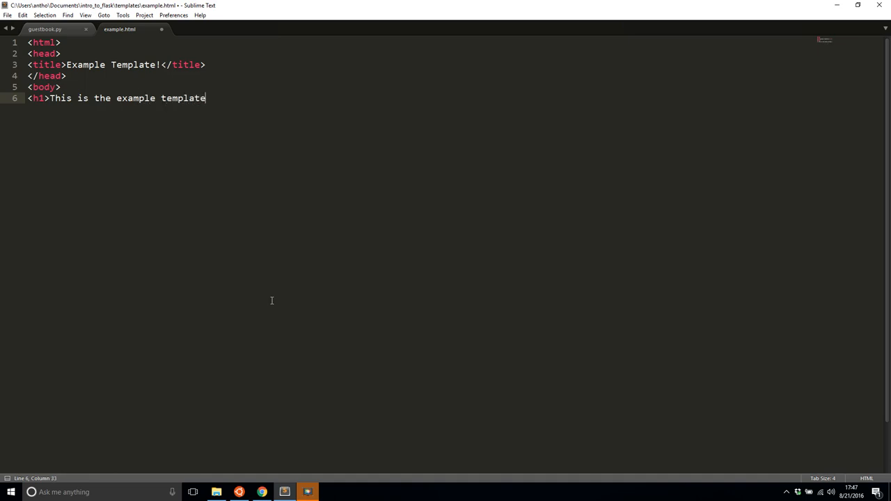
text(!</h1>)
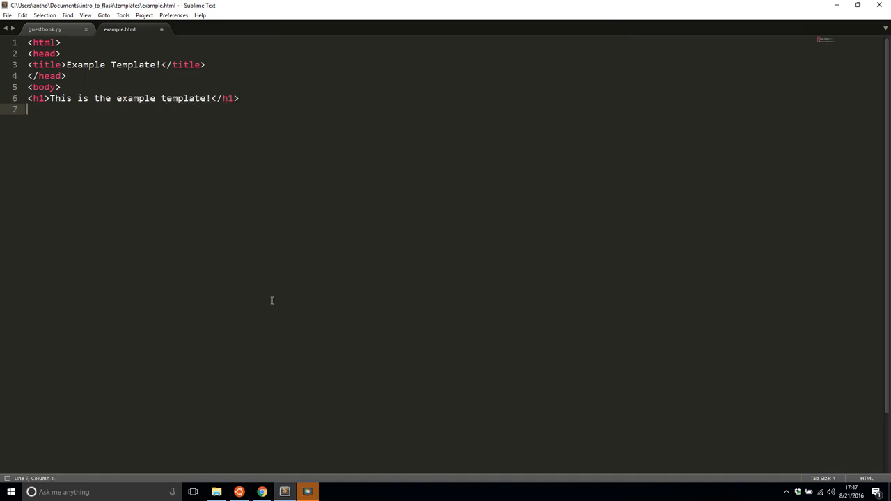
text(</body>)
text(</html>)
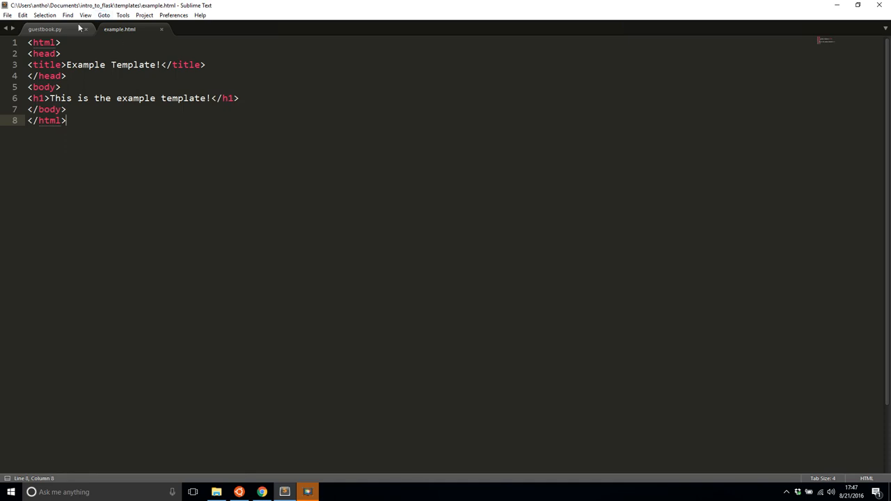
In guestbook.py, extend the flask import to 'Flask, render_template'.
click(45, 28)
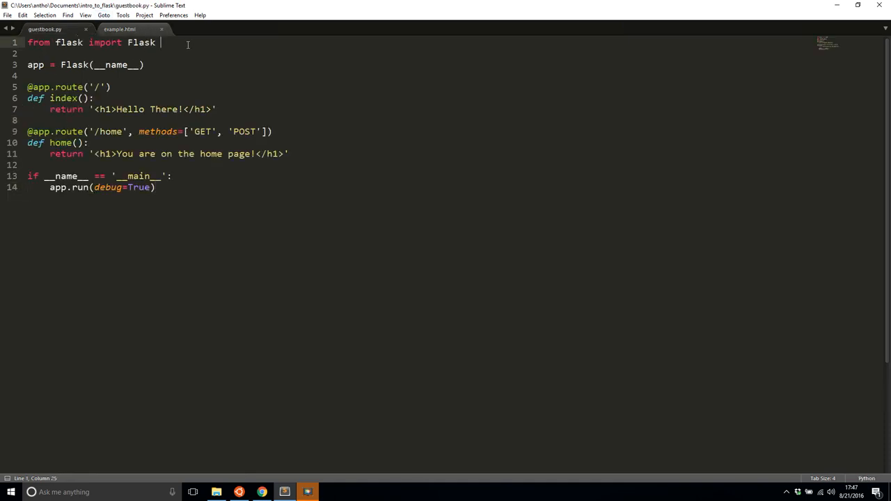
text(,)
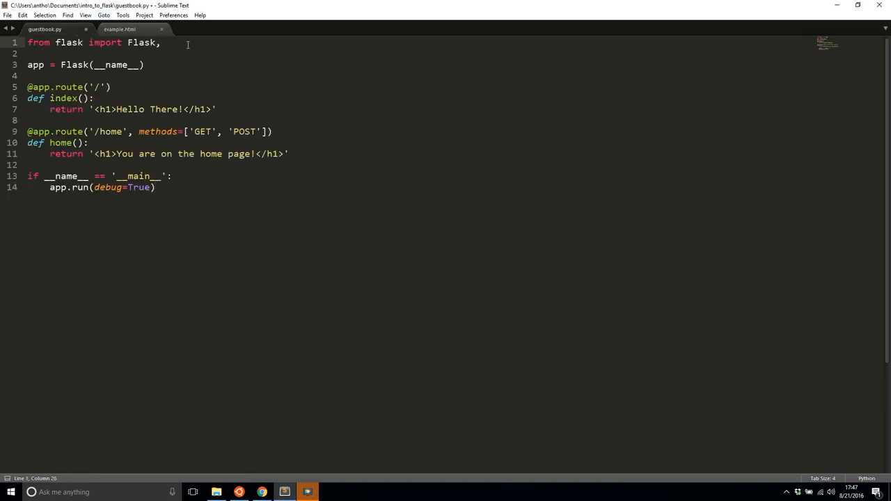
text(render_temp)
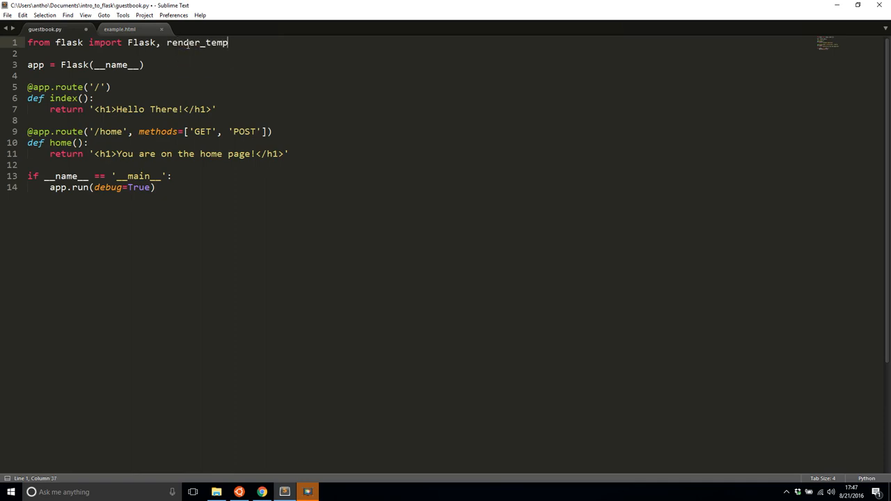
text(late)
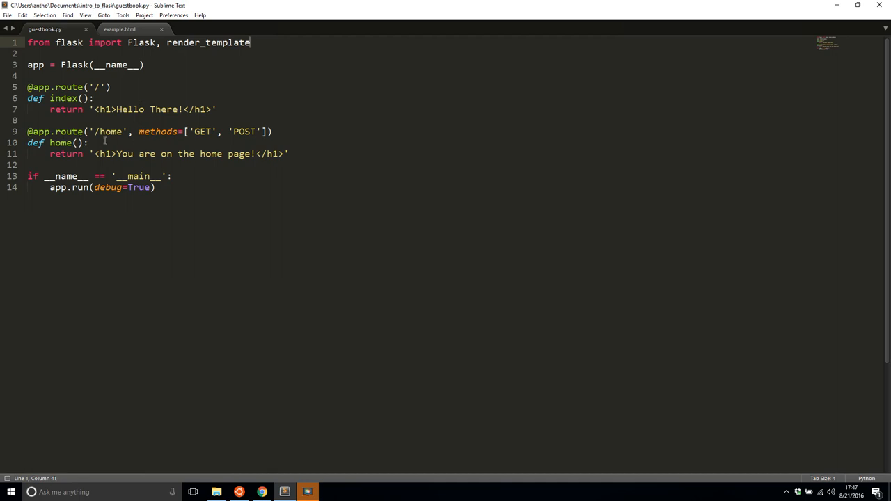
mouse_move(354, 161)
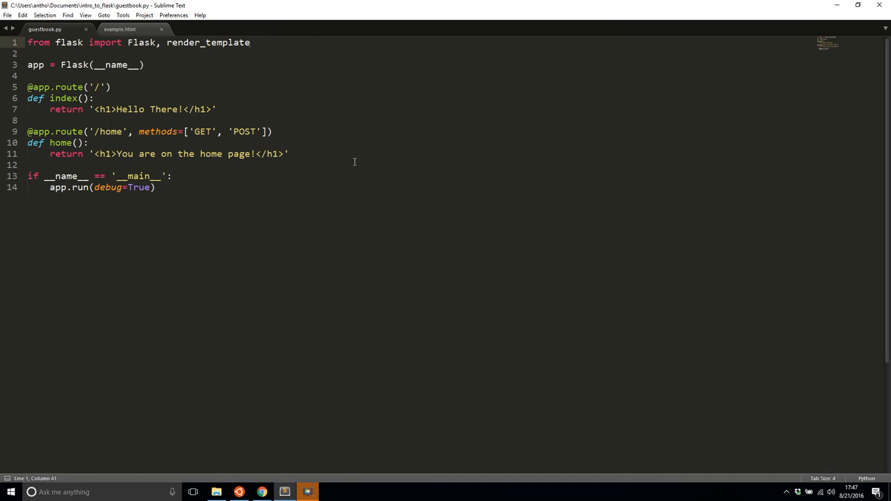
Replace the home route's inline h1 string with render_template('example.html').
drag(96, 153, 284, 154)
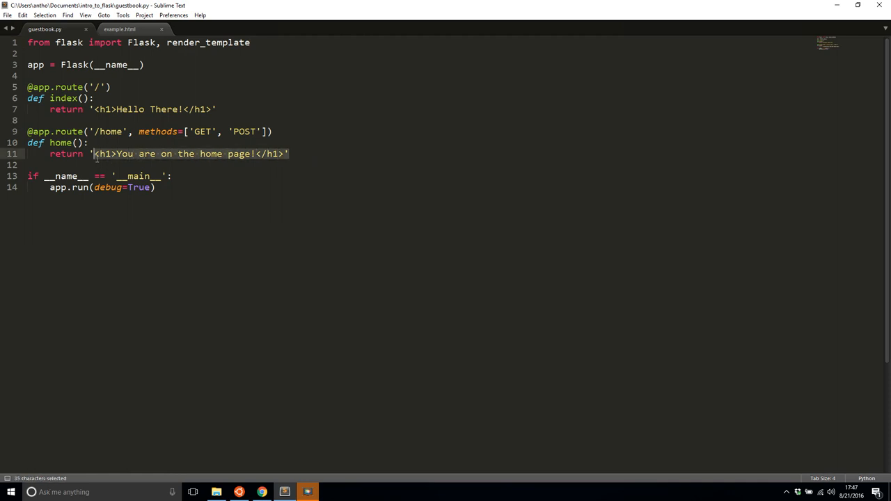
key(Delete)
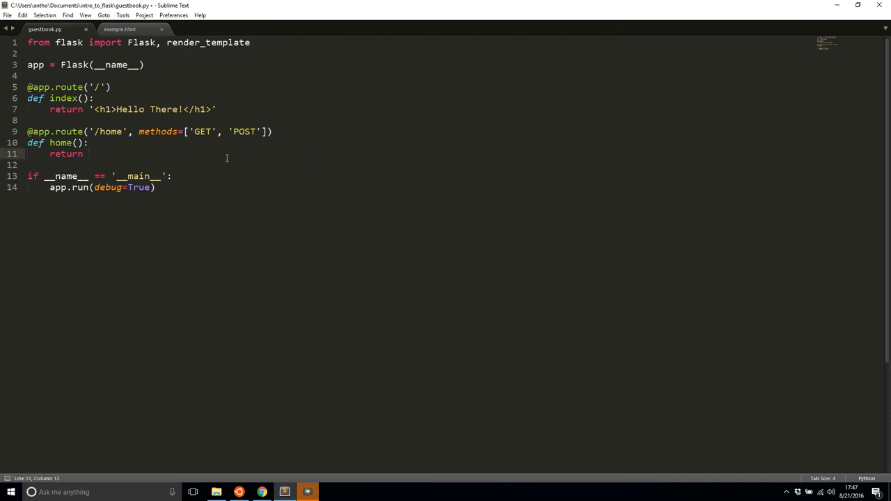
text(render_template(')
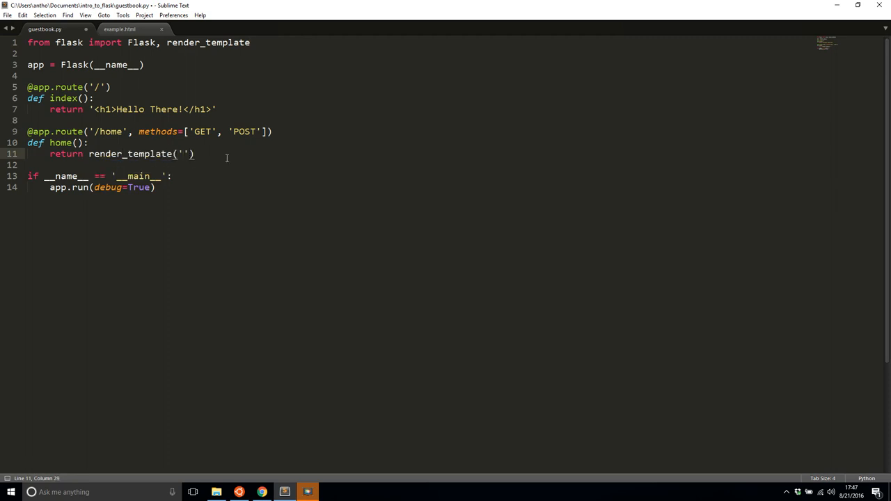
text(example)
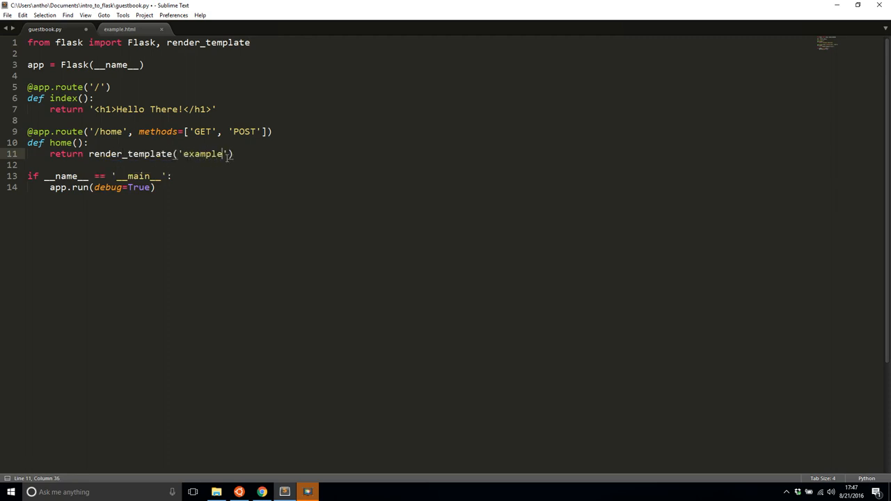
text(.html)
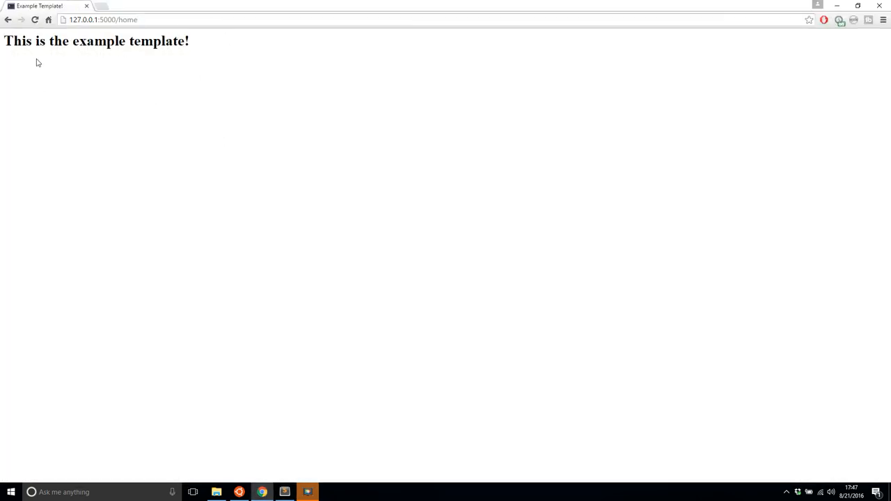
click(306, 492)
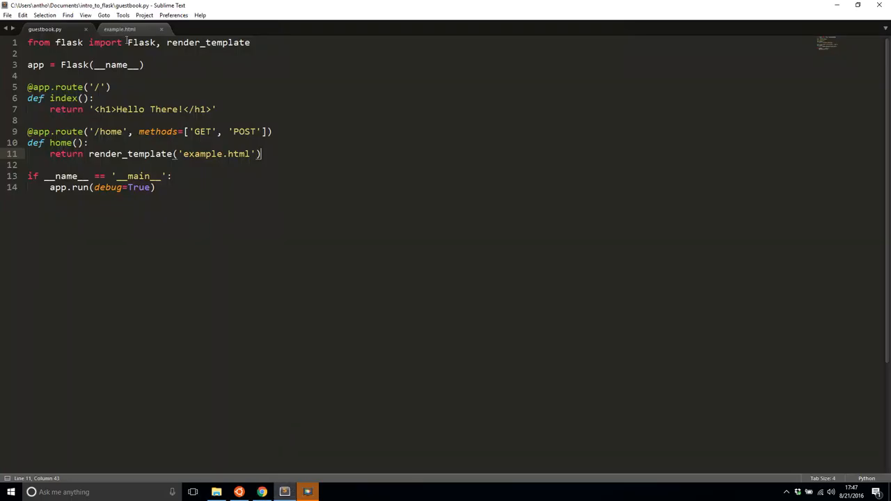
click(120, 28)
text(,)
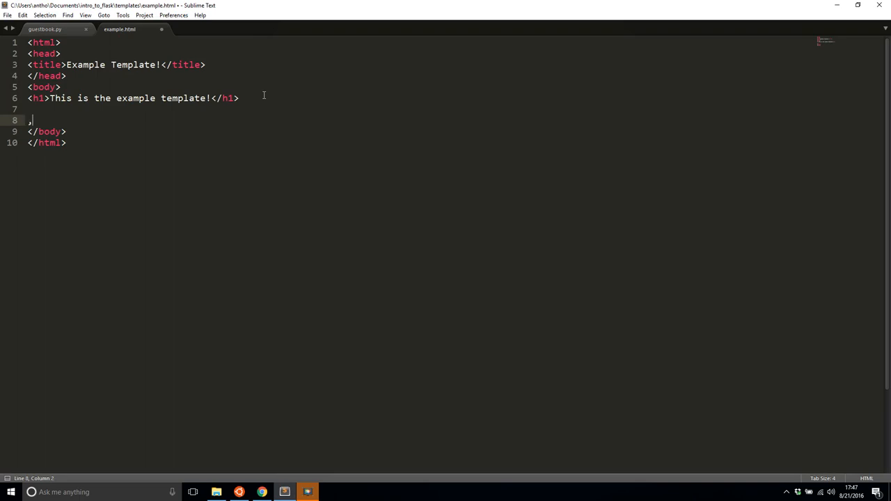
text(<p>Blah blah blah</p>)
text(<a)
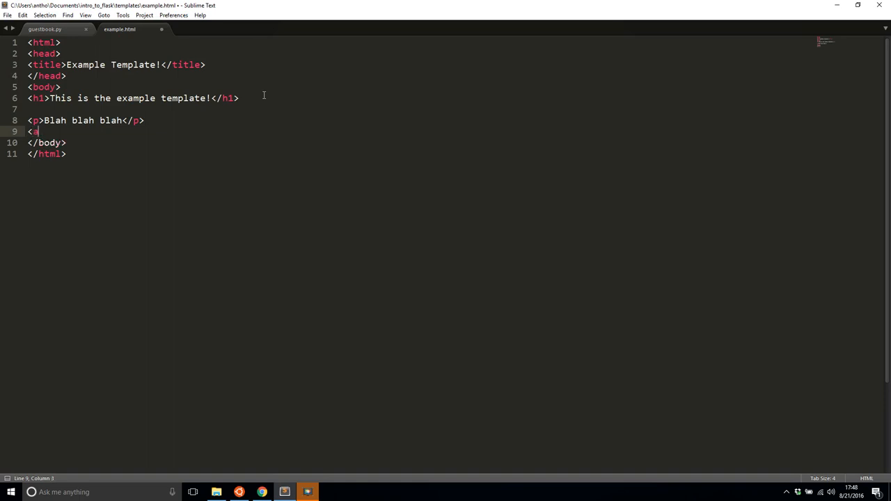
text(href="https:)
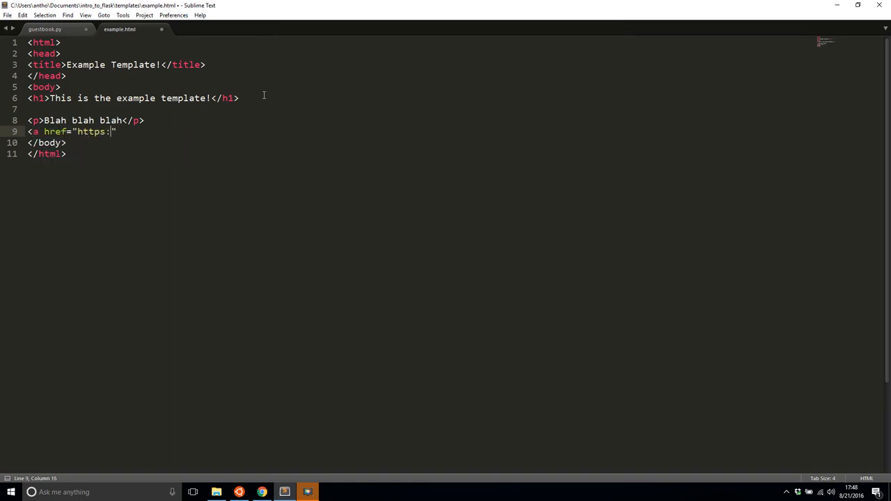
text(//www.google.com)
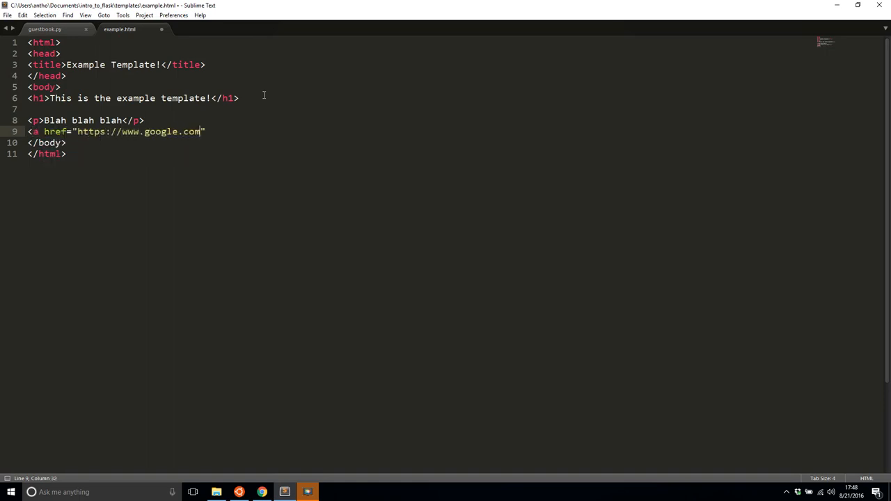
text(>This is a l)
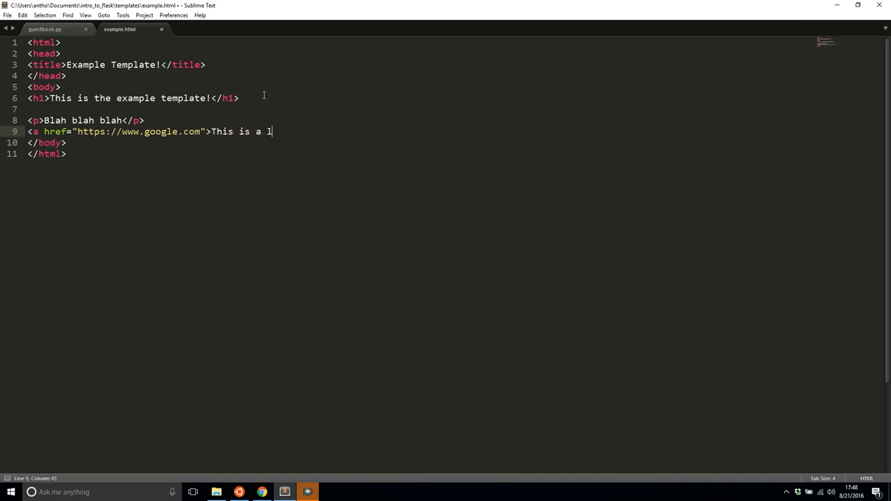
text(ink to Google!</a>)
text(<h)
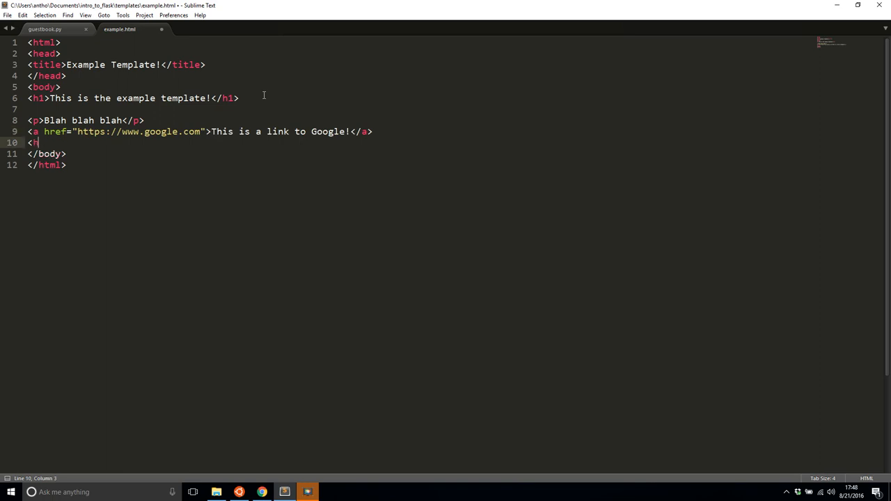
Add an h3 reading 'This is the end of the template'.
text(3>Th)
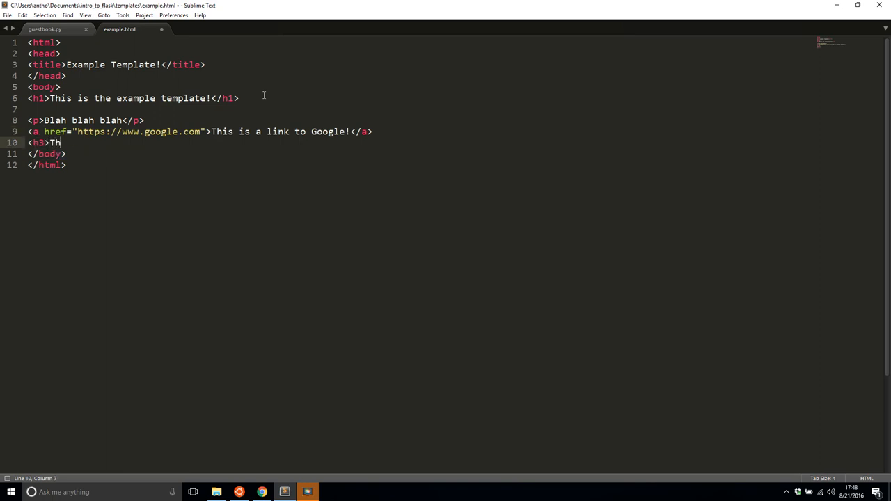
text(is is the end of the tem)
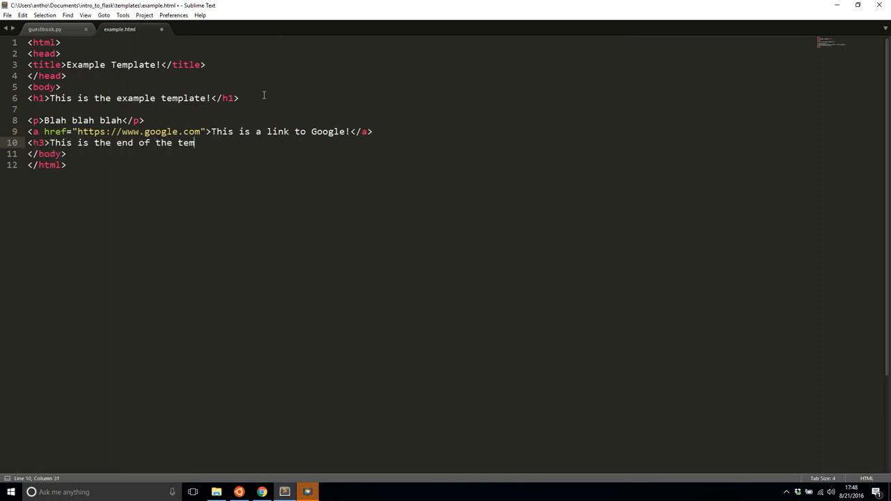
text(plate</h3>)
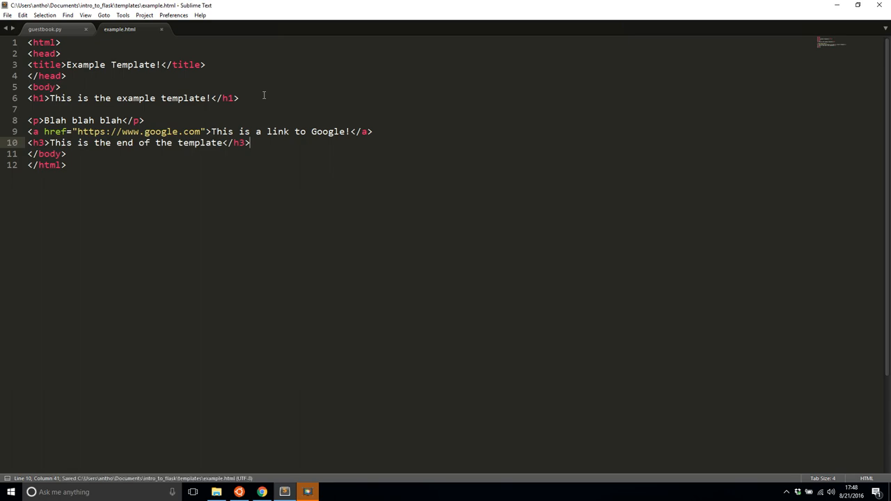
Reload 127.0.0.1:5000/home in Chrome to show the paragraph, Google link and end heading.
click(239, 493)
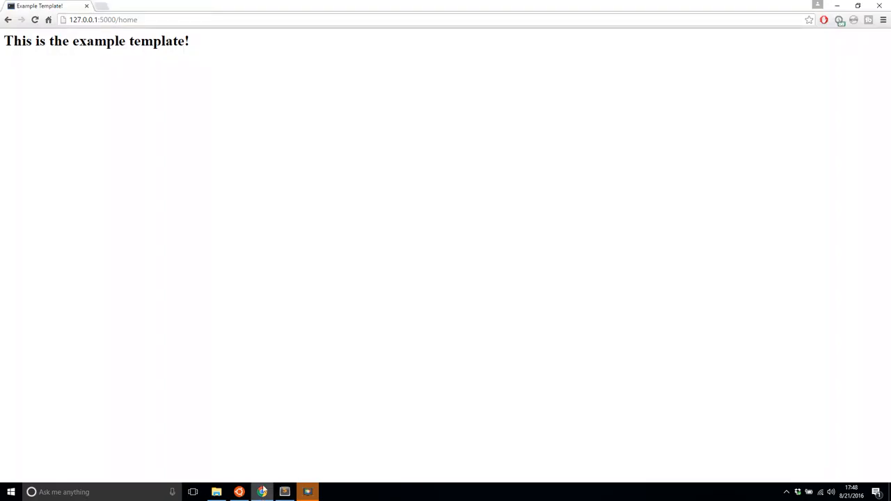
click(34, 20)
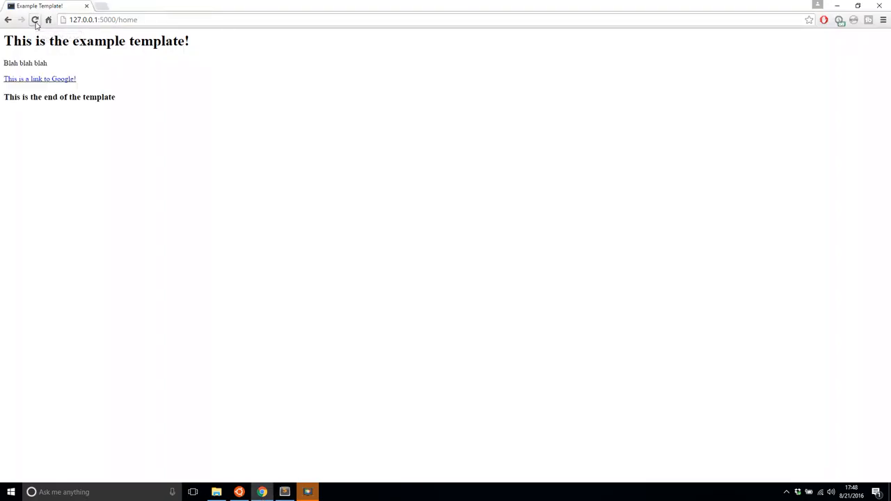
click(35, 19)
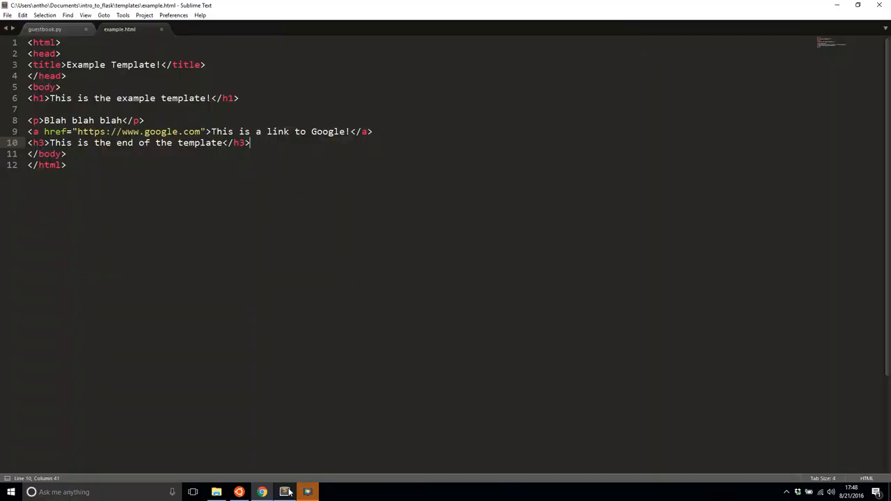
Add a blank line after the h3, save example.html, and glance at guestbook.py before returning.
key(enter)
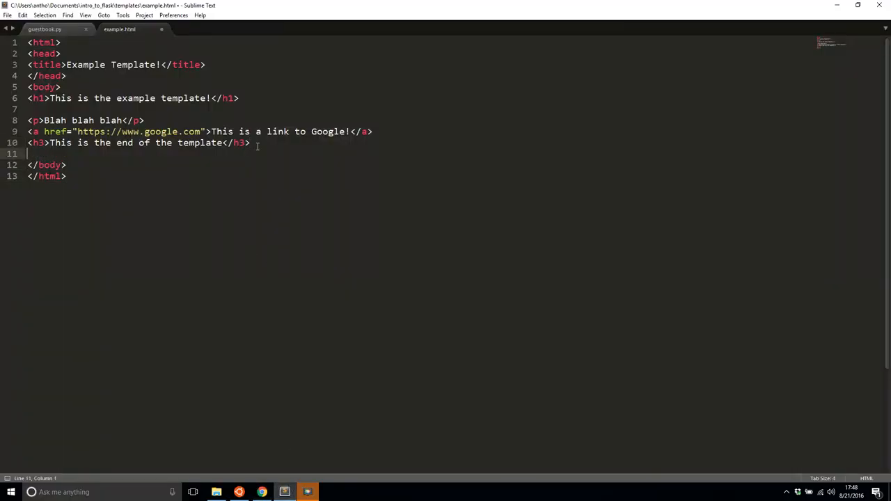
key(ctrl+s)
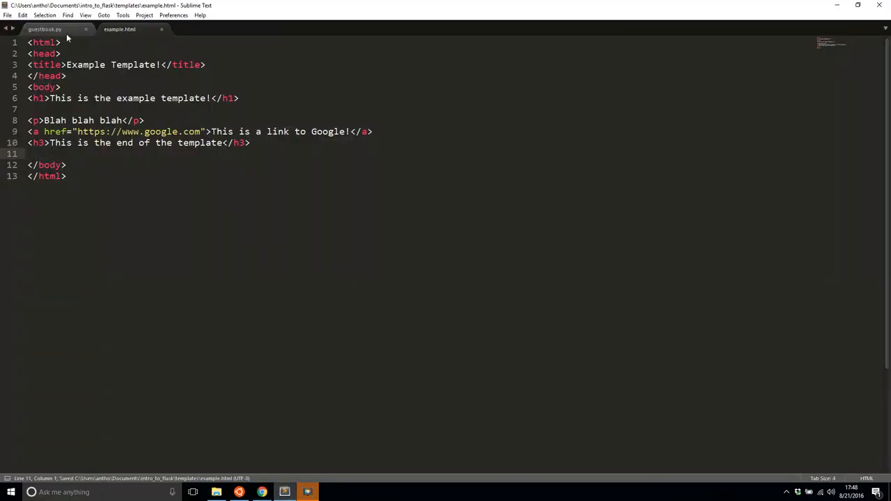
click(44, 28)
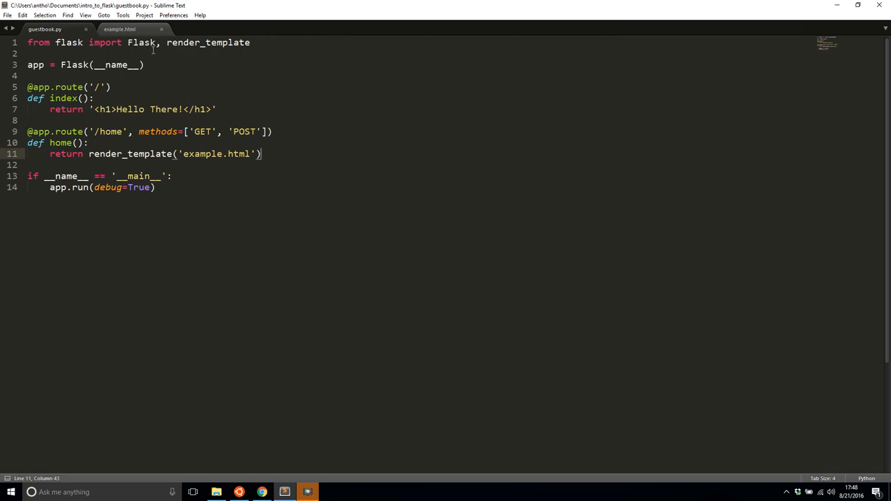
click(120, 29)
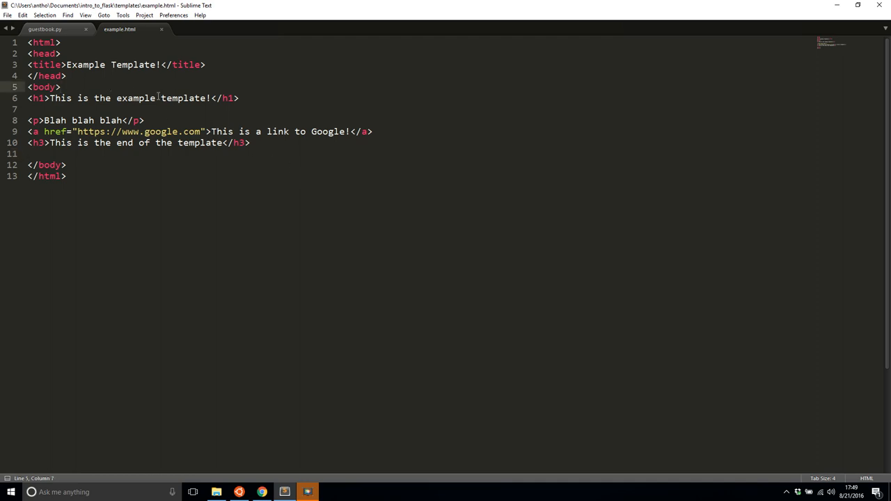
Insert '<h1>The variable I passed in is: {{ myvar }}</h1>' above the example heading.
key(Enter)
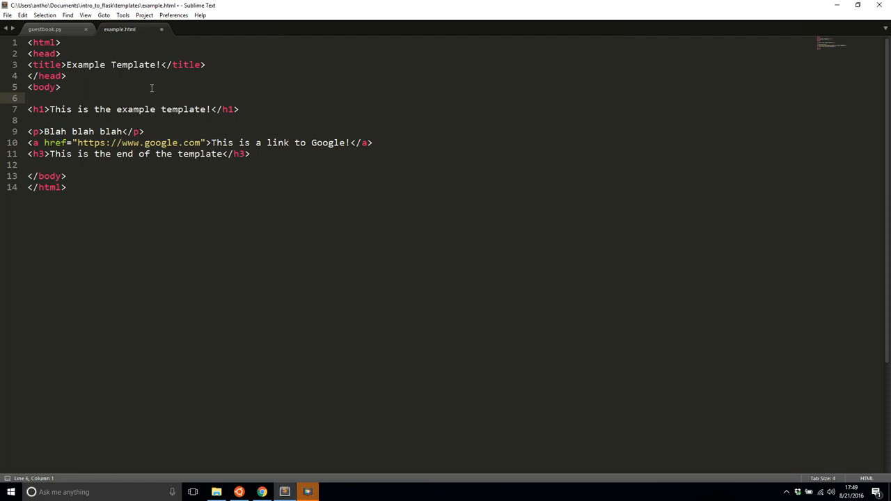
text(<h1>)
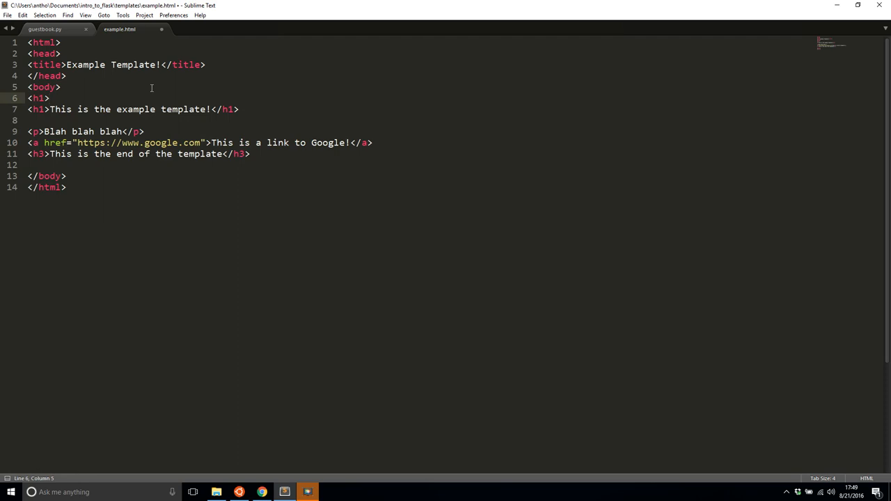
text(The variable)
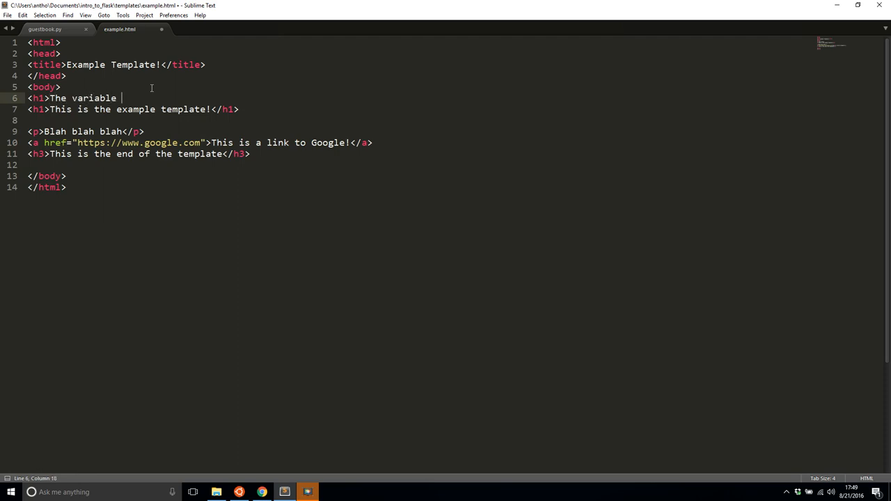
text(I passed in is:)
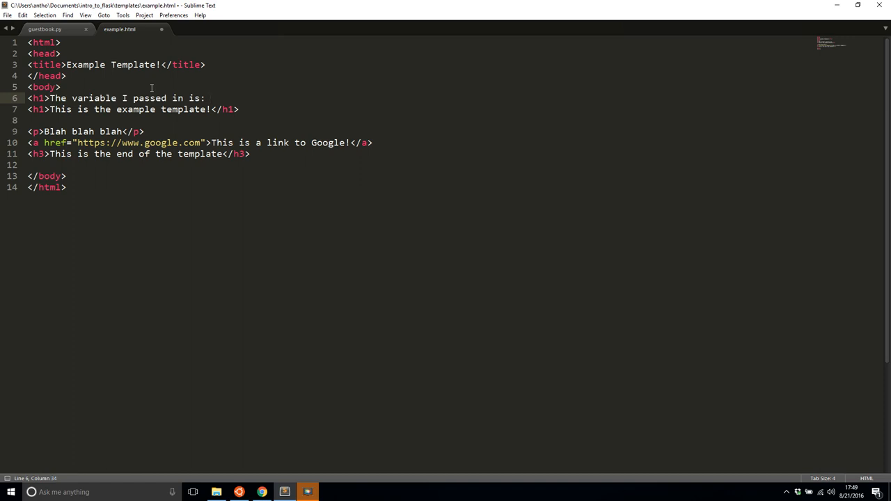
text({{ }})
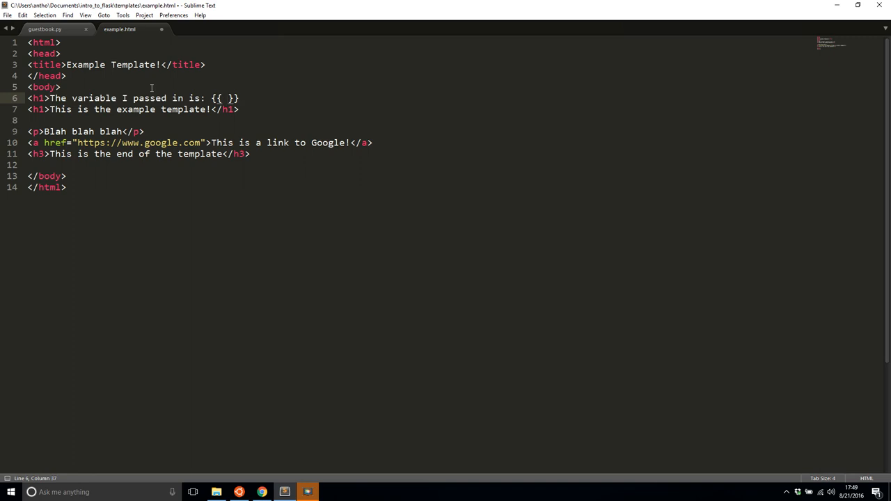
text(myvar)
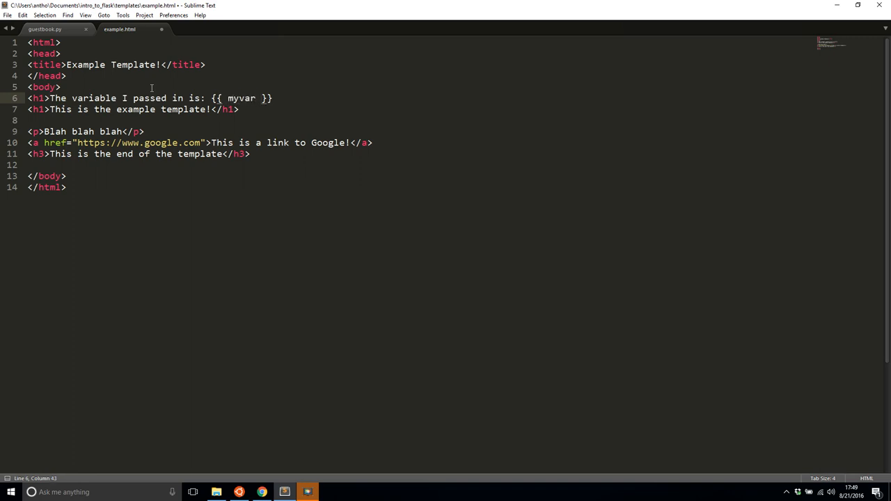
text(<)
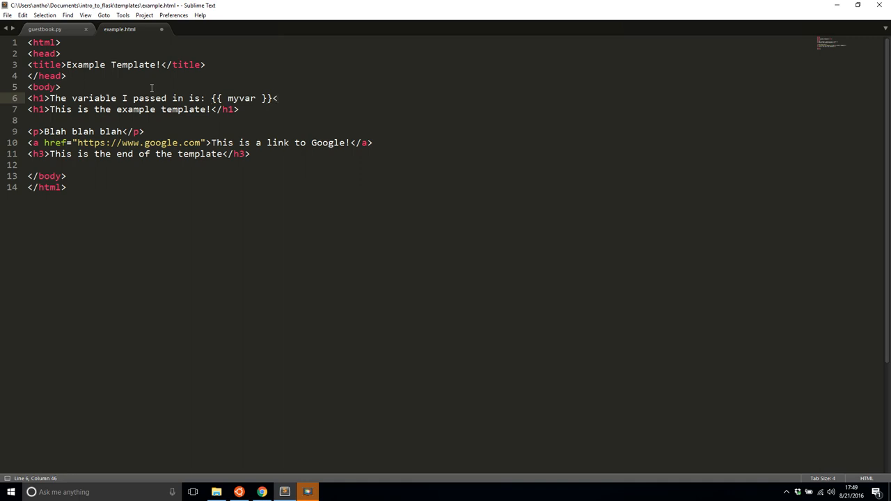
text(/h1>)
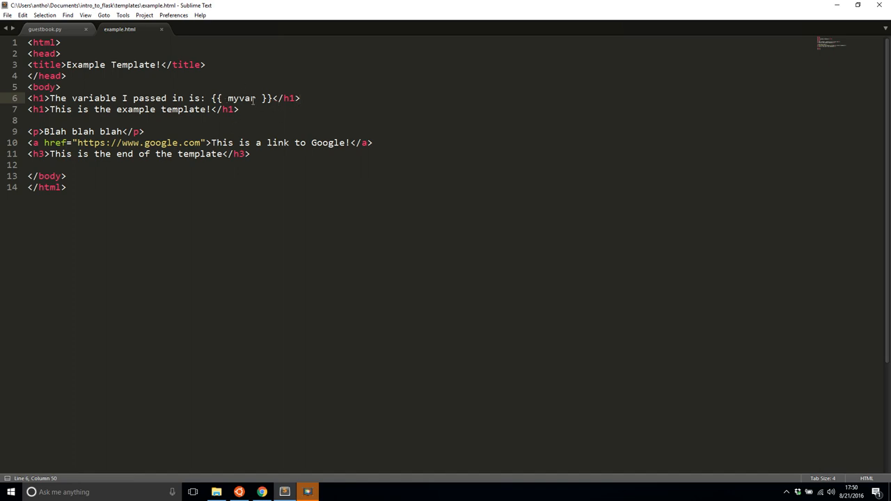
Pass myvar='variable passed in' to render_template in the home route and check the page in Chrome.
click(45, 29)
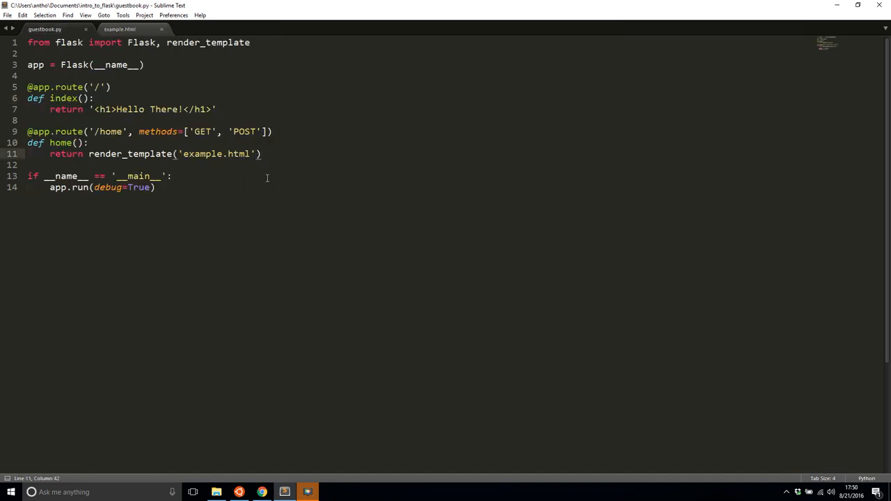
text(, myvar)
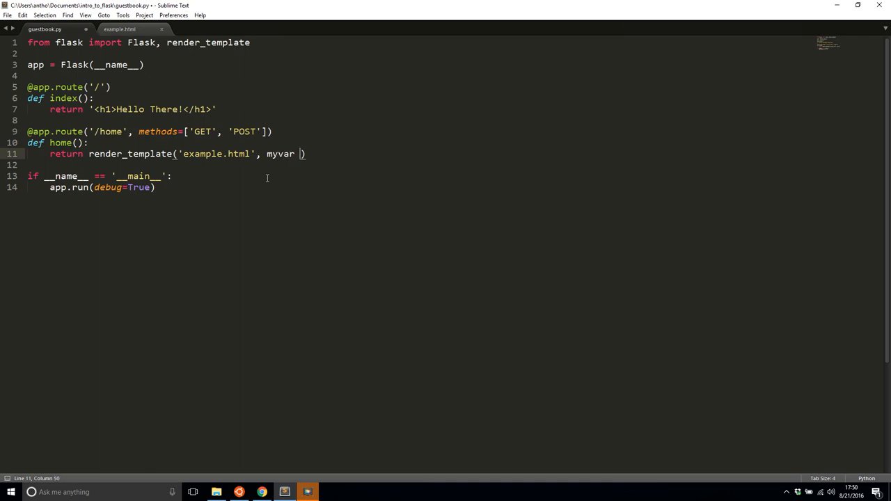
text(='')
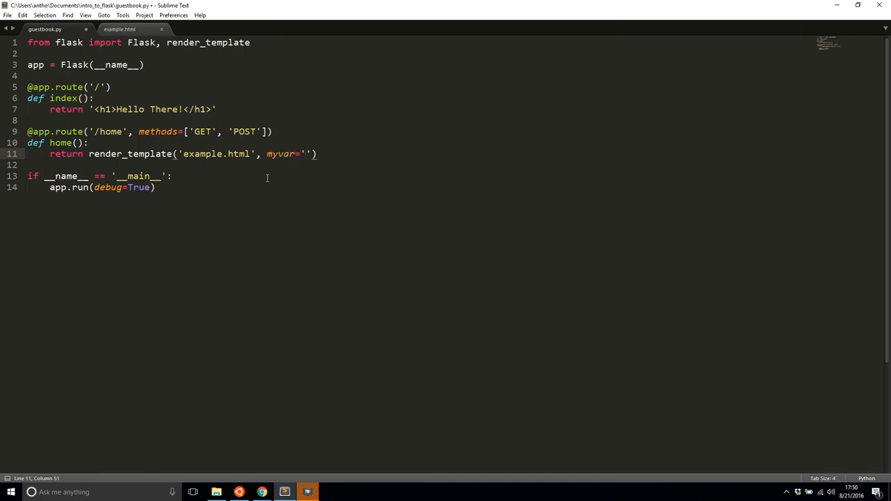
text(variable passed)
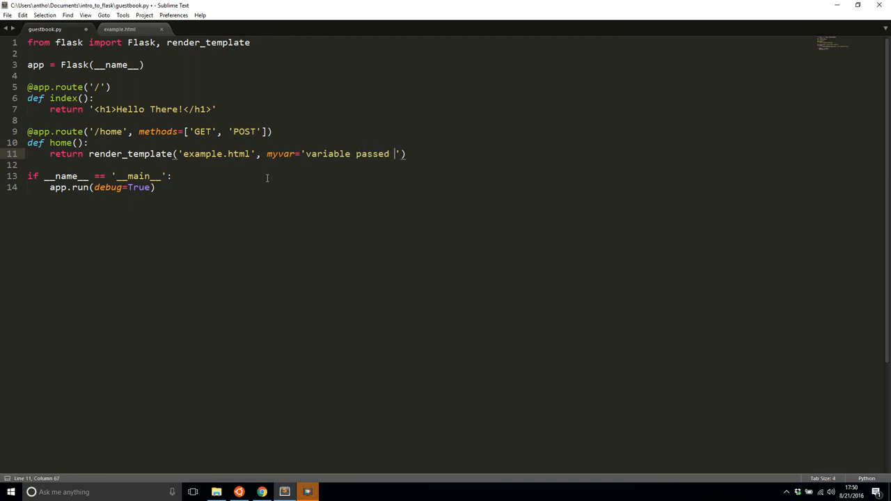
text(in)
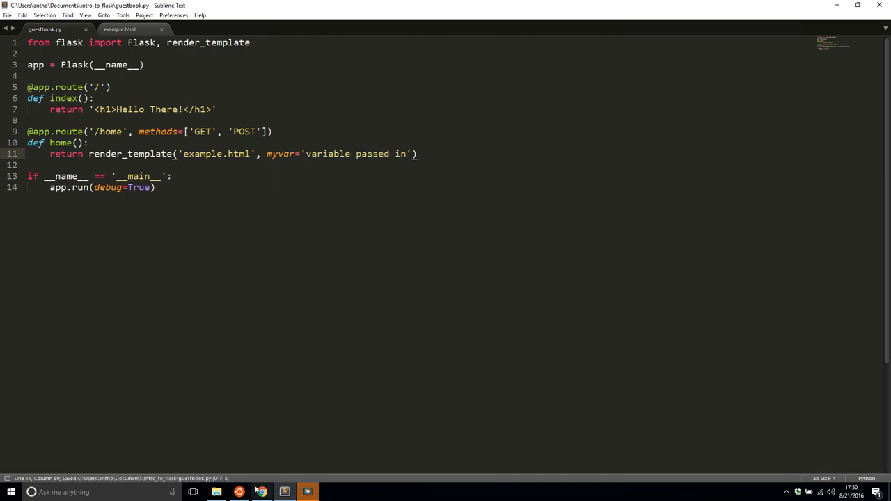
click(239, 492)
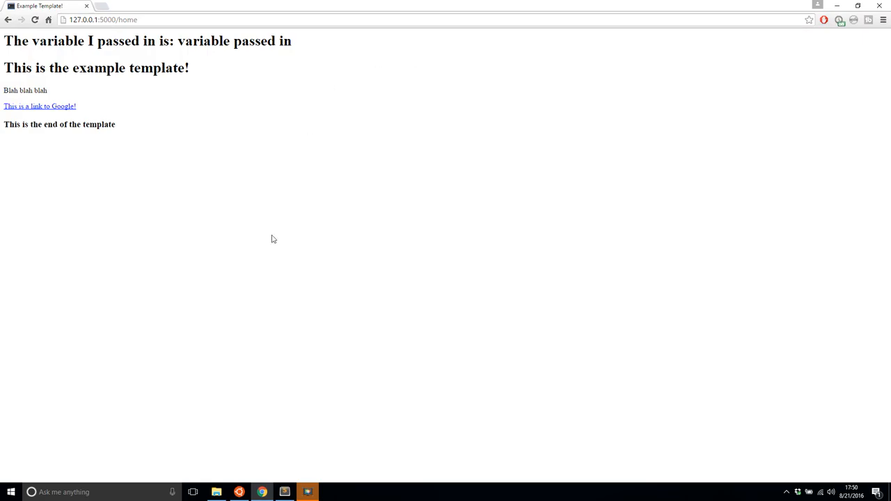
Change the route's myvar value to 'Flask example' and view the updated heading on /home.
click(284, 493)
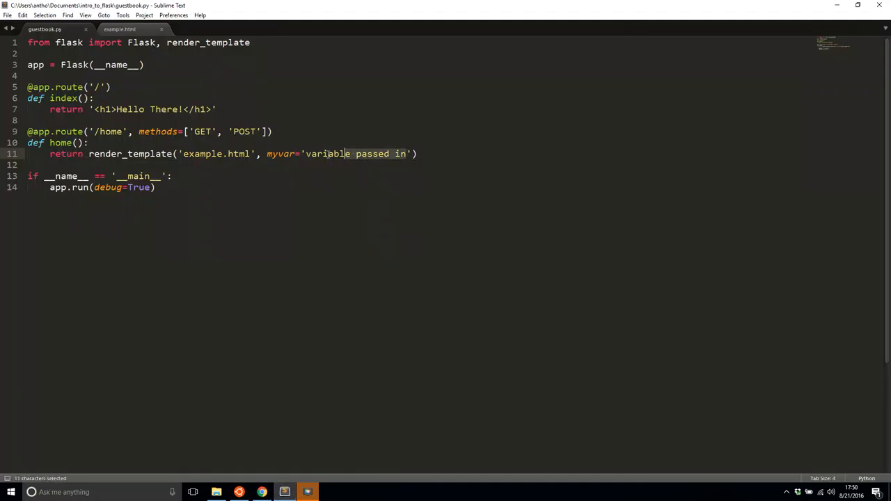
text(F1)
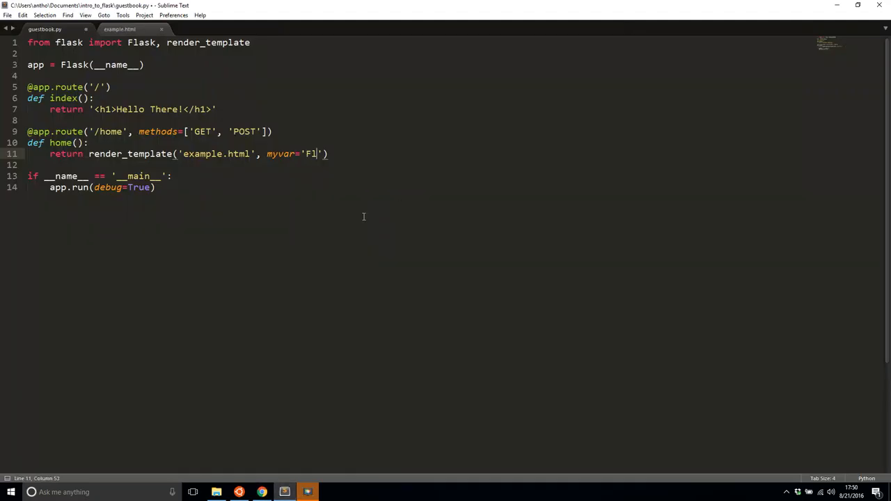
text(Flask example)
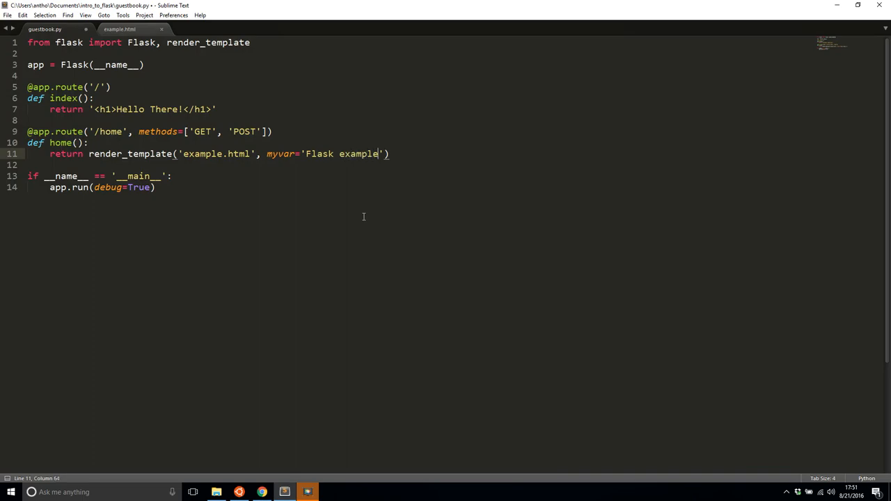
click(261, 493)
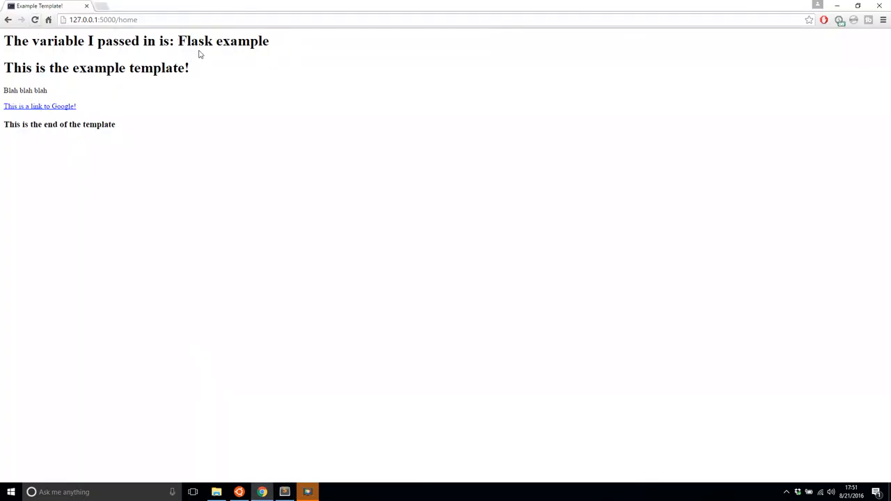
mouse_move(284, 493)
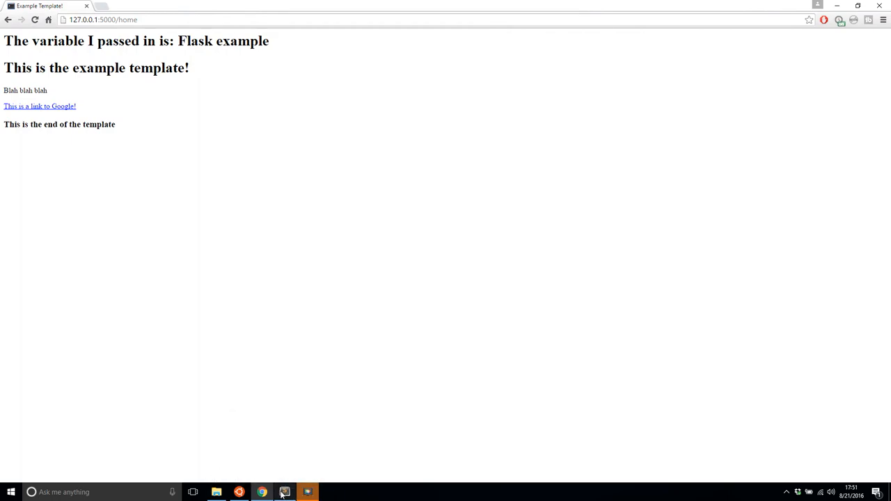
click(284, 492)
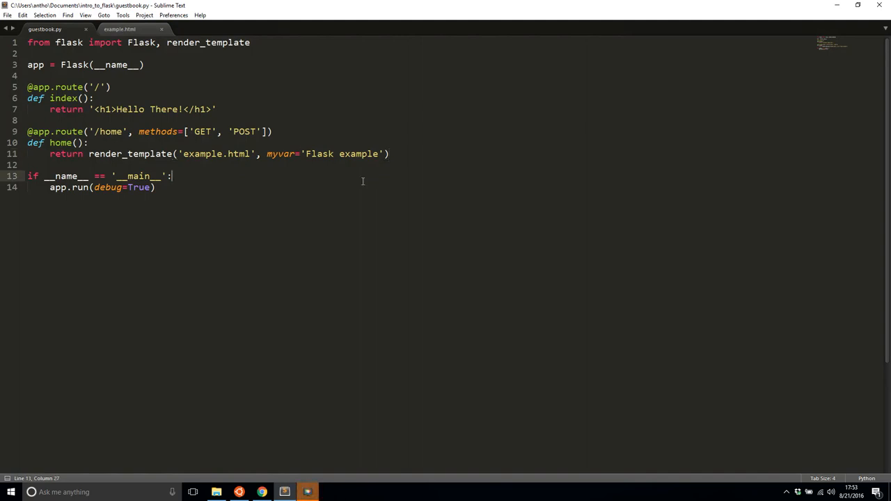
mouse_move(276, 153)
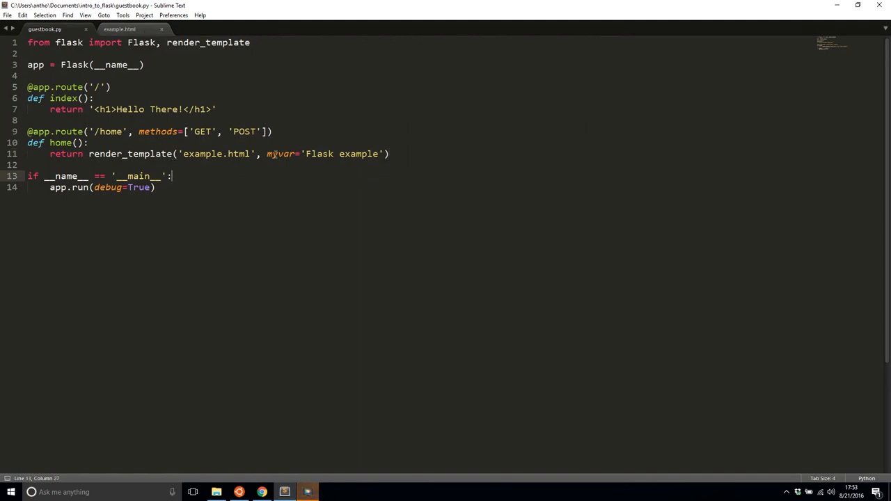
In example.html, start an {% if myvar %} block above the variable heading.
click(120, 27)
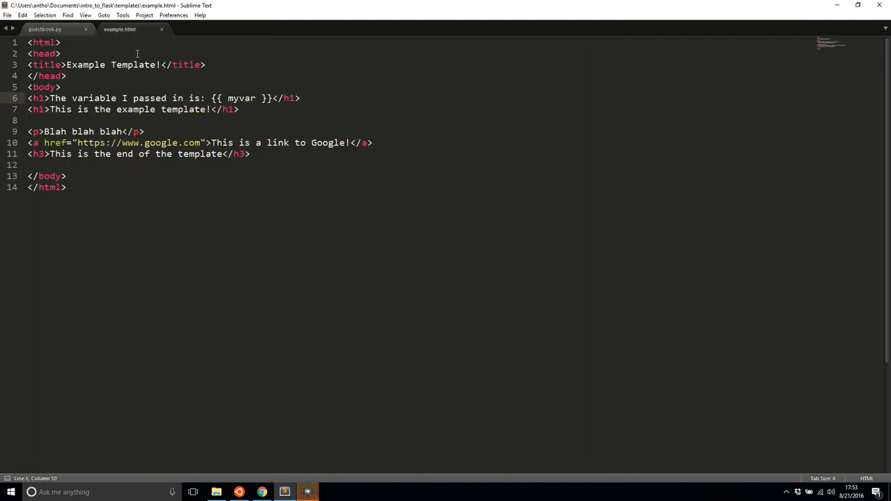
key(enter)
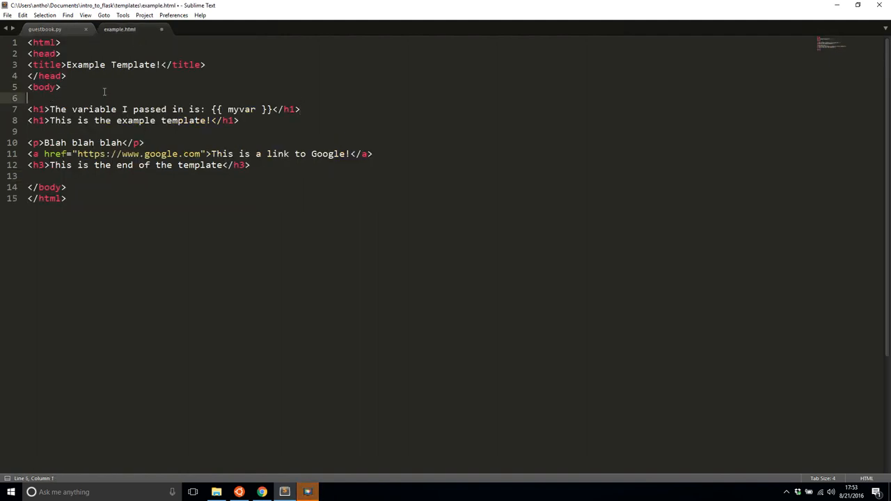
text({)
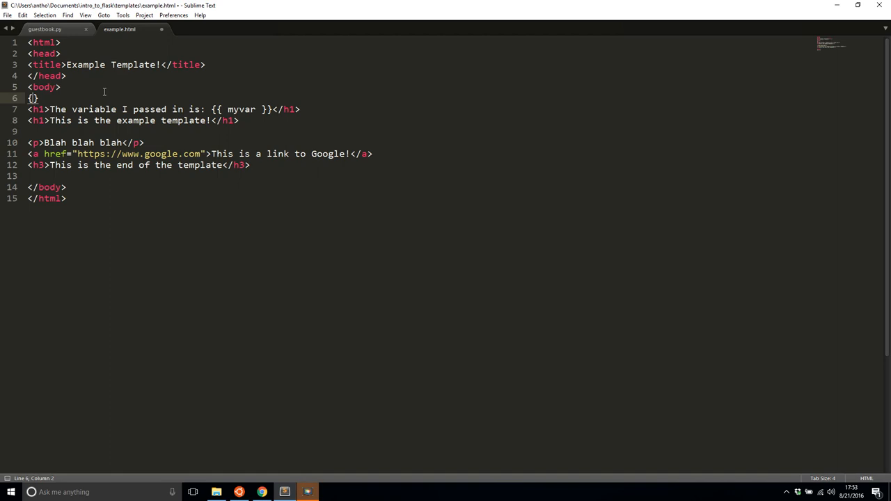
text(% %)
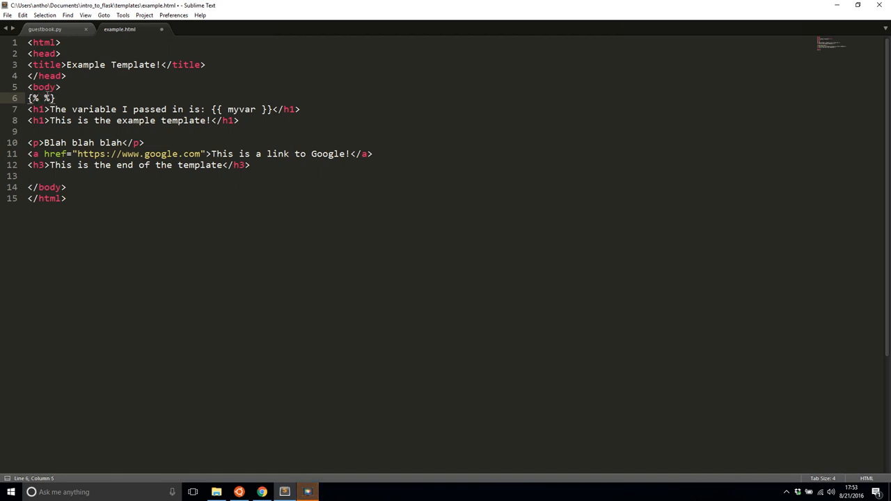
text(if)
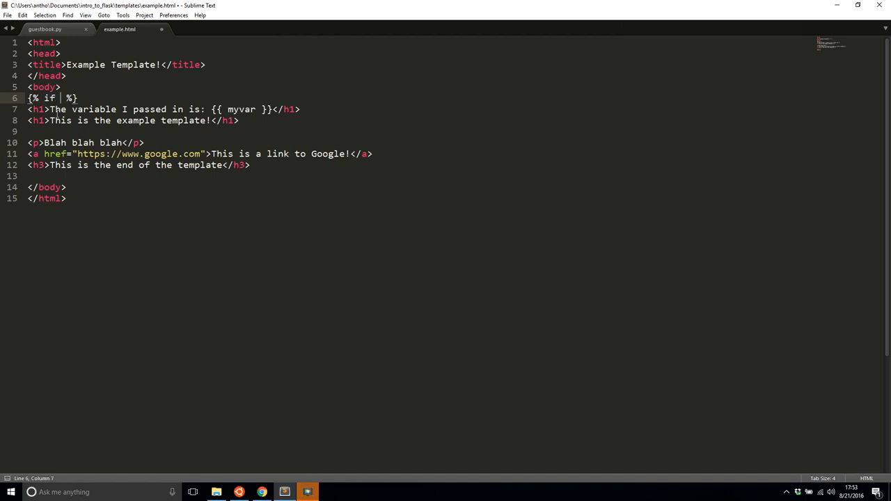
text(myvar)
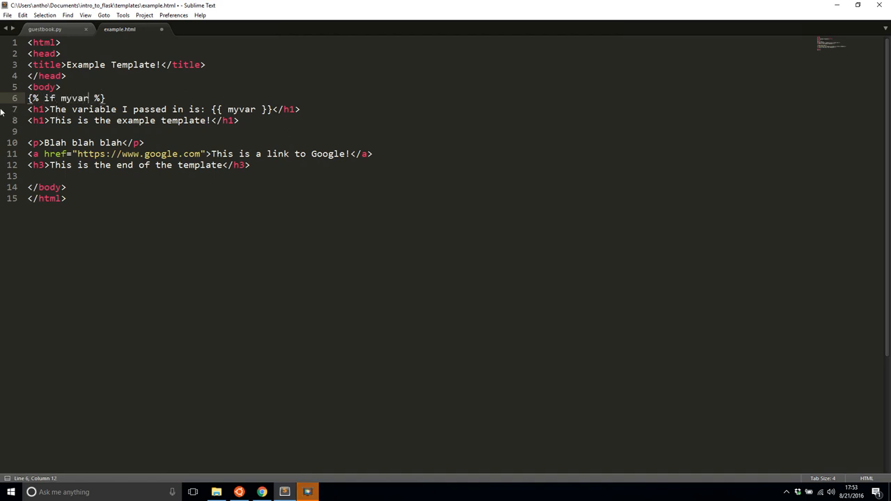
mouse_move(295, 137)
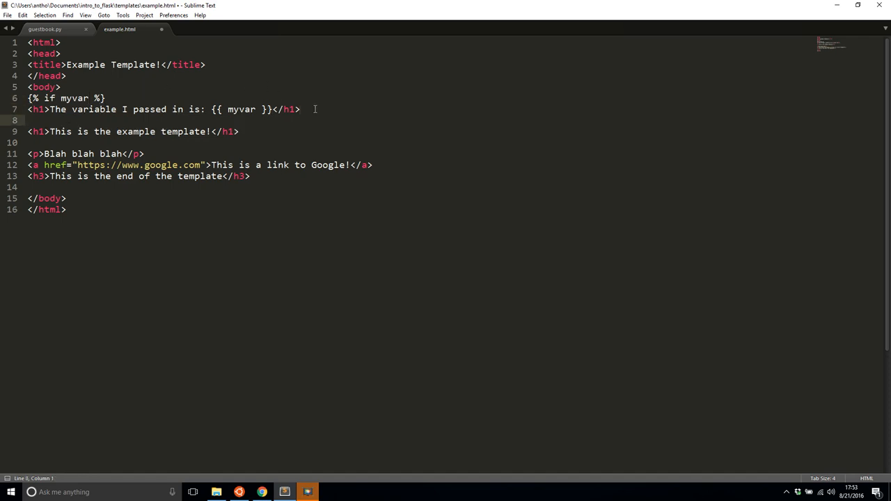
Add the {% else %} branch with an <h1>No variable was passed in.</h1> heading and save.
text({% else })
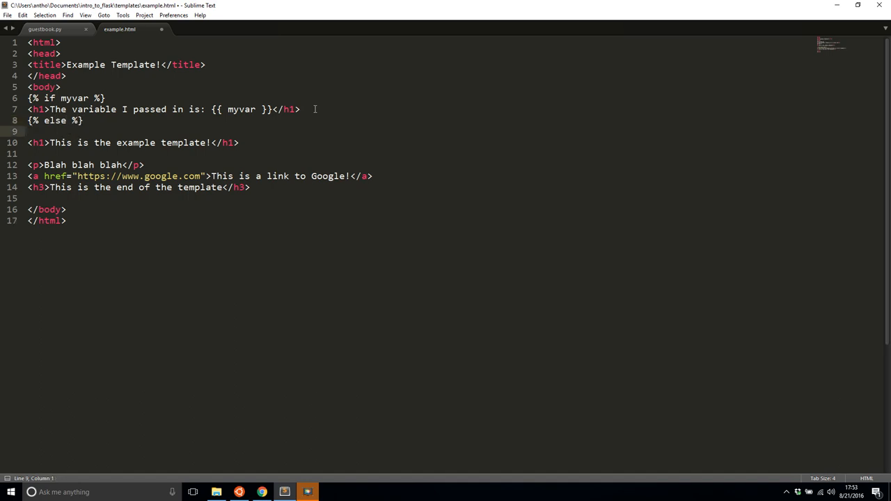
text(<h1>)
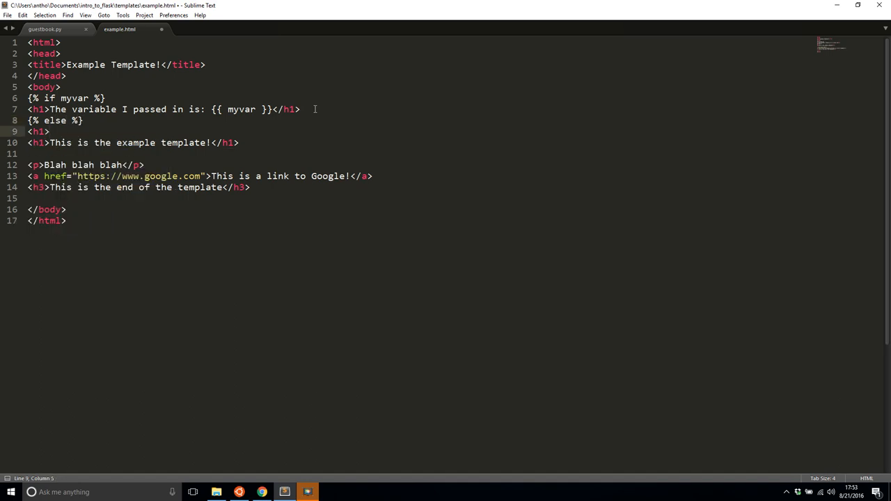
text(No variable was passed in.</h1>)
text({% end if %})
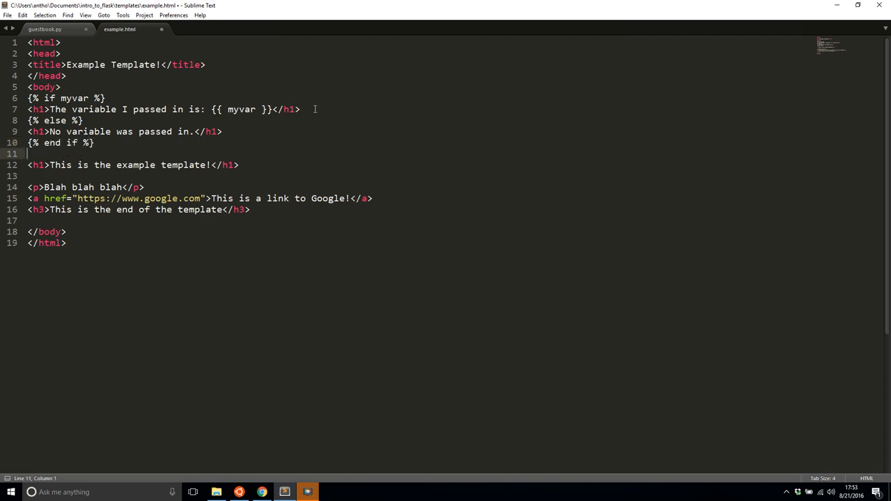
key(ctrl+s)
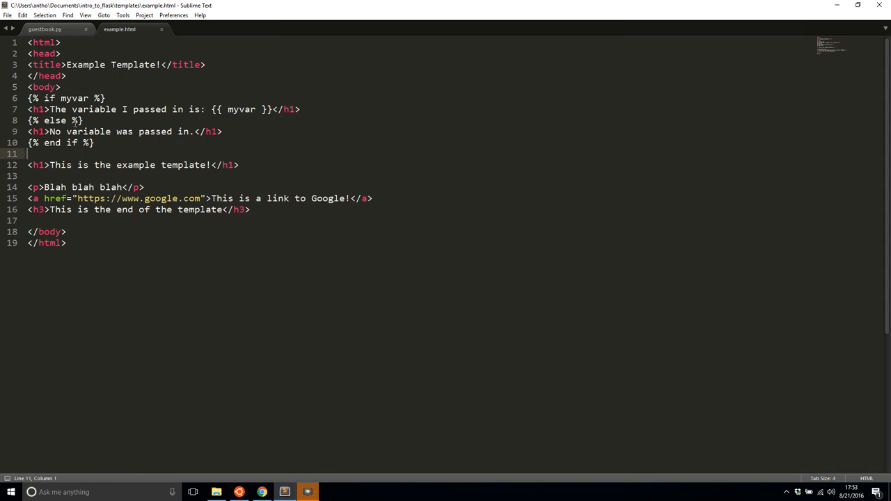
mouse_move(277, 454)
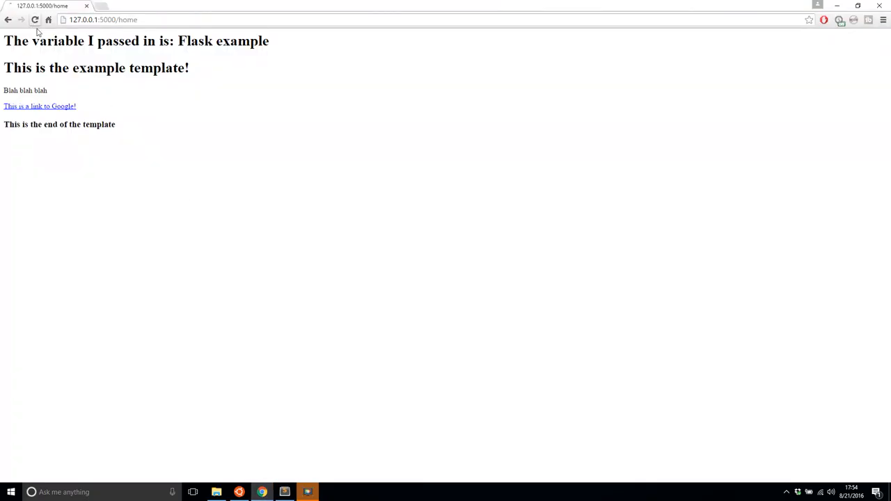
Reload /home, see the endif TemplateSyntaxError, reload after the fix, and return to the editor.
click(34, 19)
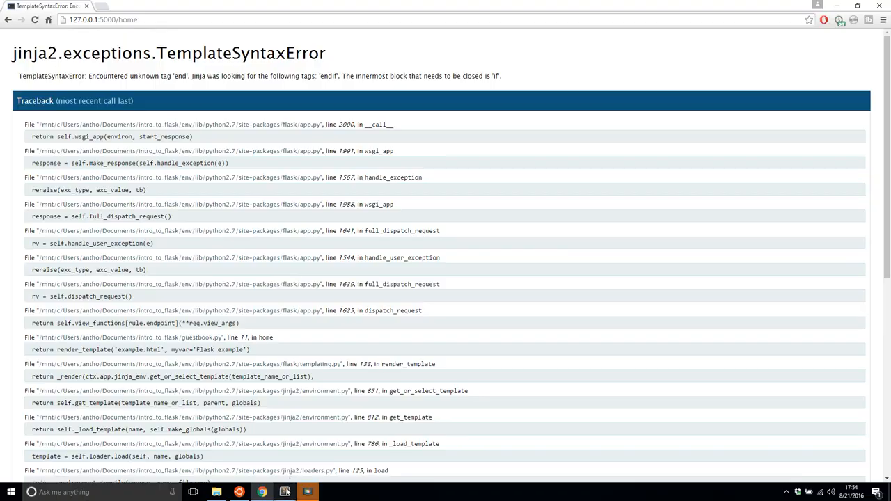
click(284, 493)
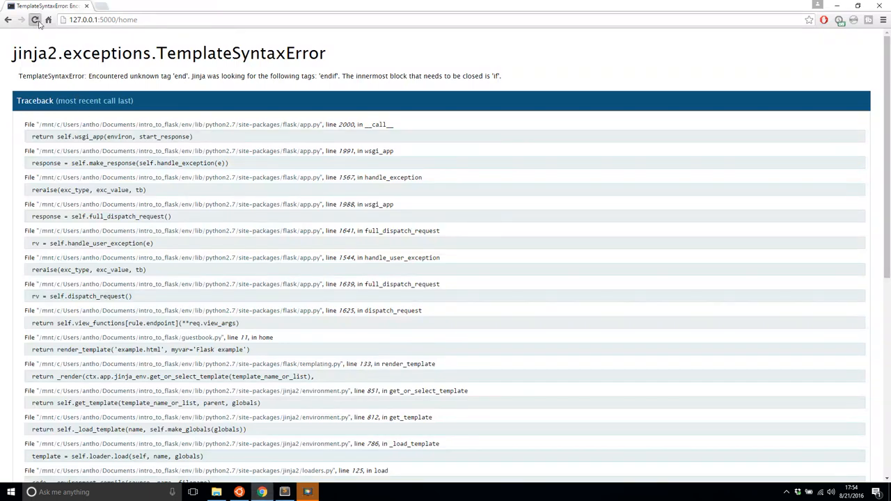
click(35, 20)
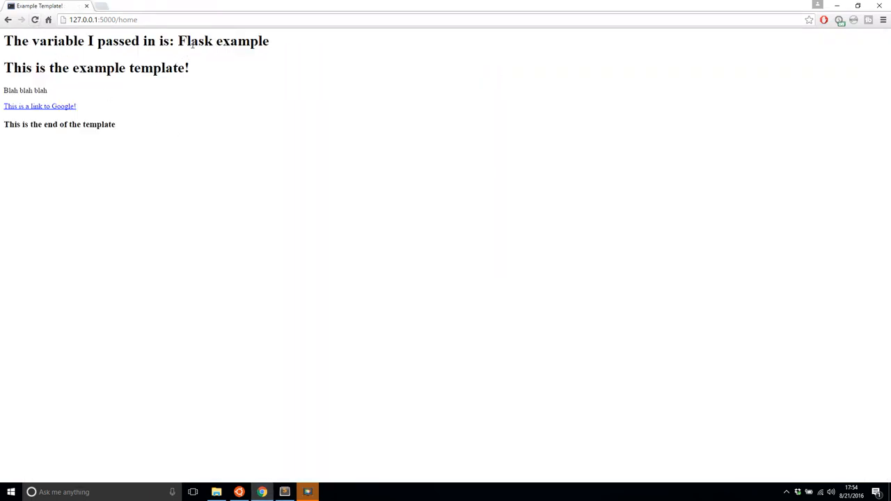
click(284, 493)
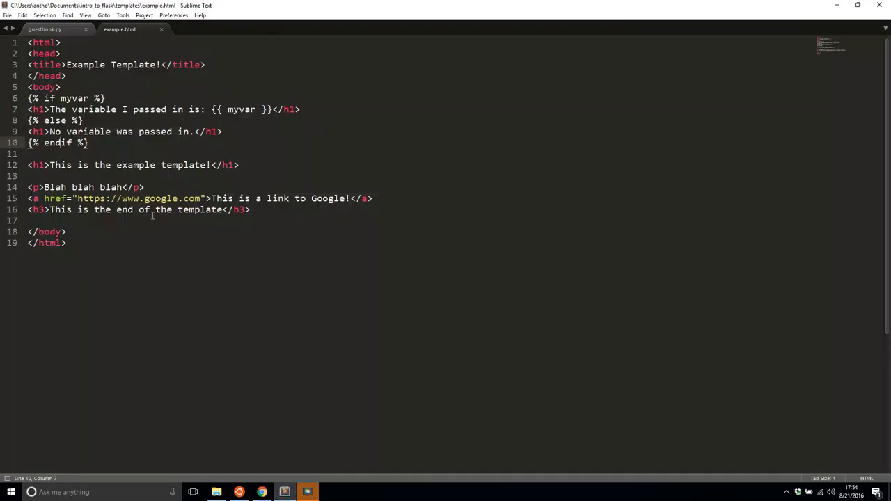
Remove the myvar argument from the home route's render_template call in guestbook.py and save.
click(44, 29)
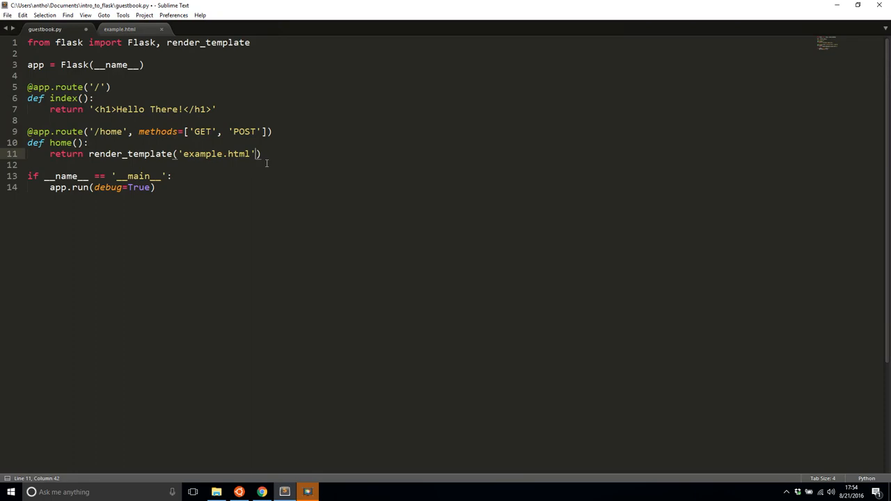
key(ctrl+s)
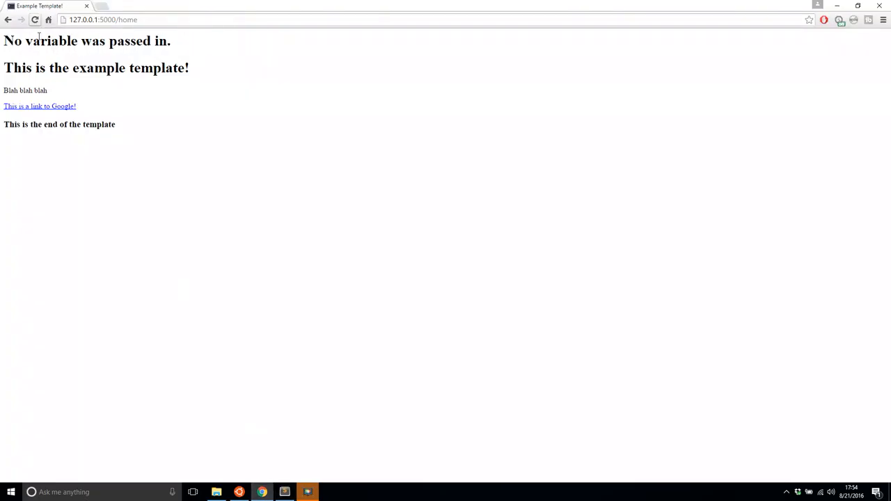
click(306, 492)
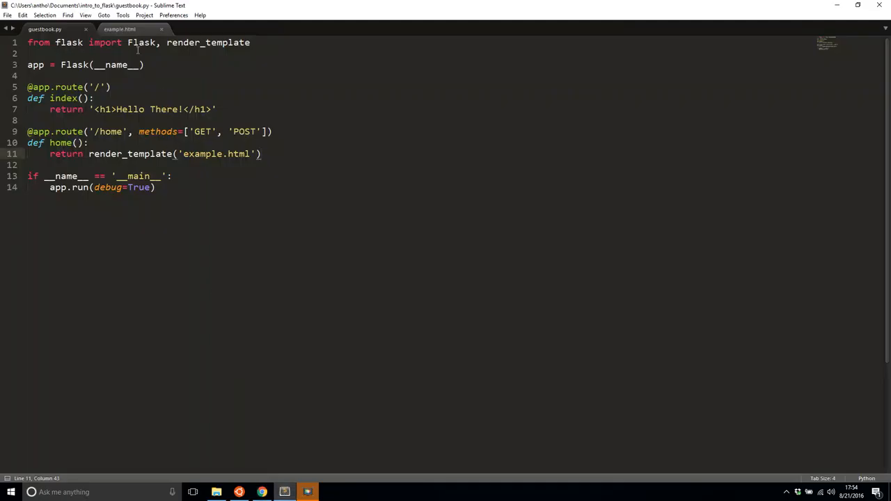
Switch back to the example.html template.
click(120, 29)
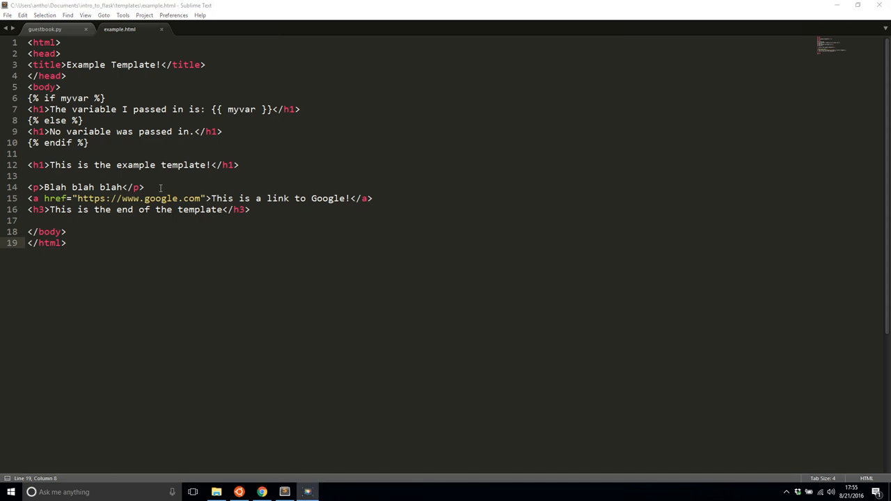
Add blank lines after the Google link and write a {% for link in links %} loop with its endfor.
key(enter)
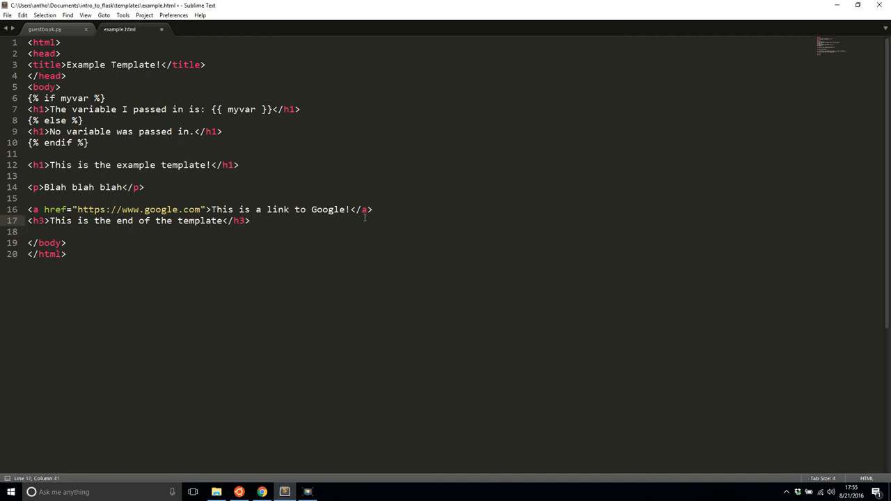
key(Enter)
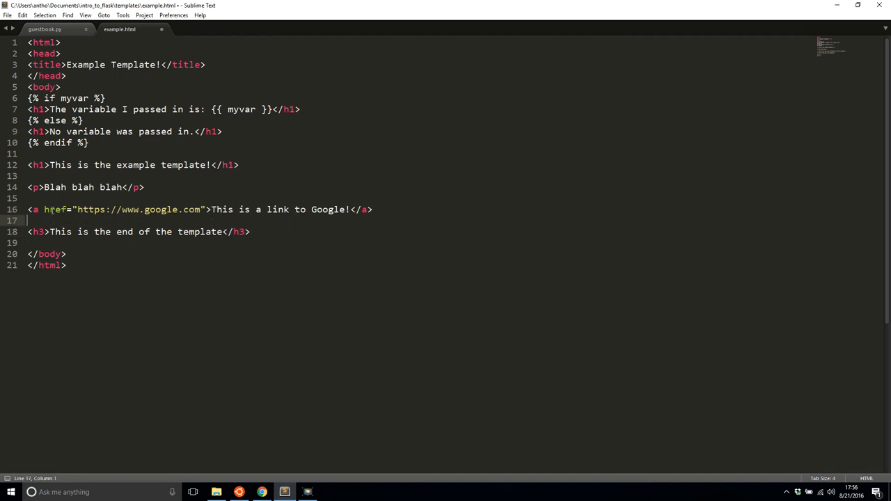
key(enter)
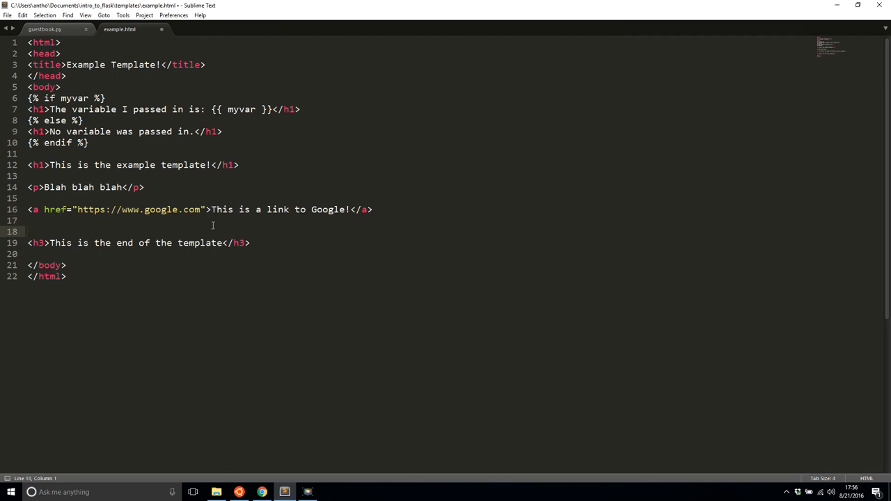
text({%})
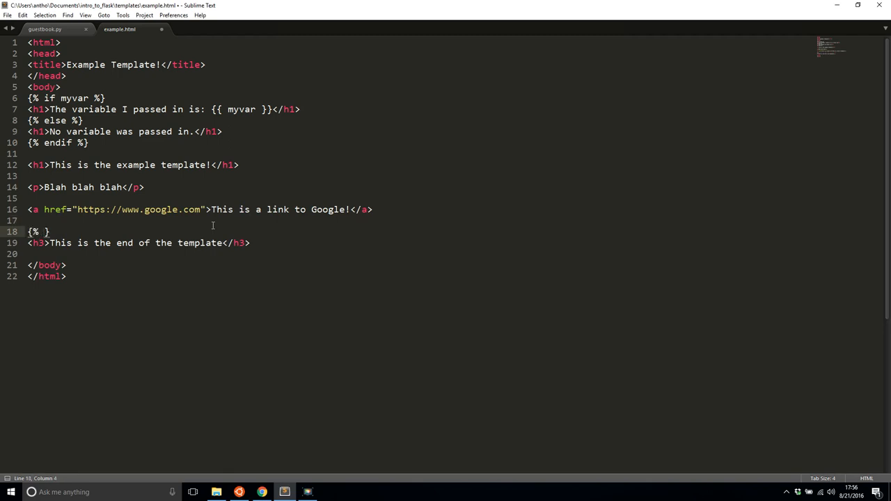
text(for %)
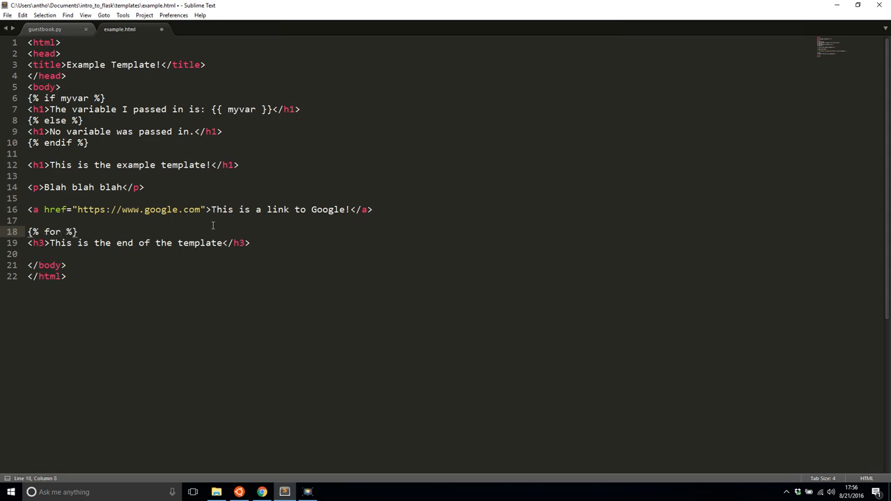
text(link in links)
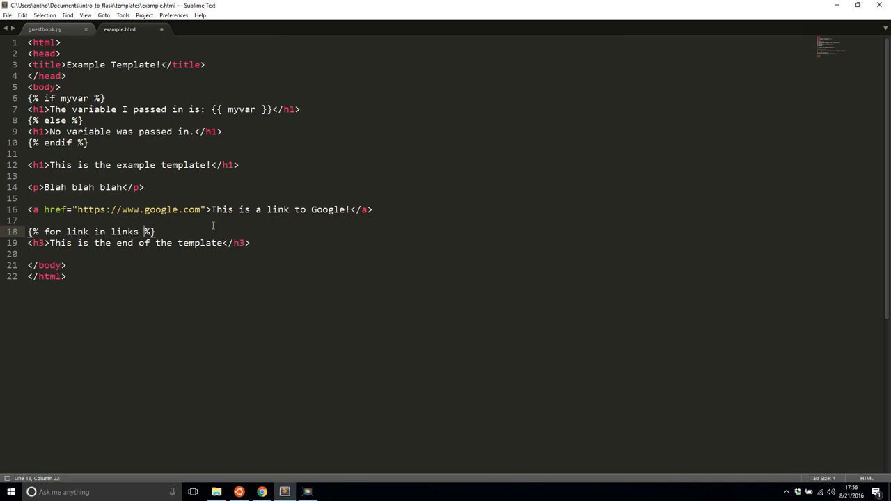
text({})
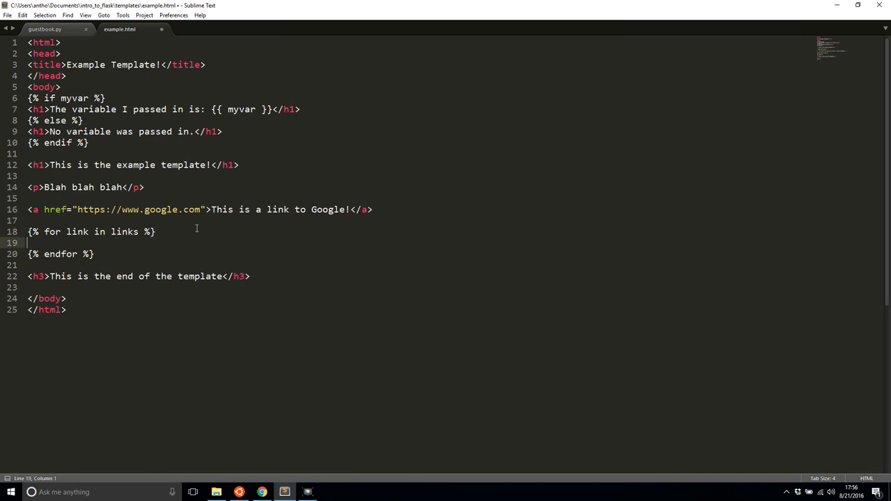
Inside the loop, write <a href="{{ link }}">Here is a link!</a> and save.
text(<)
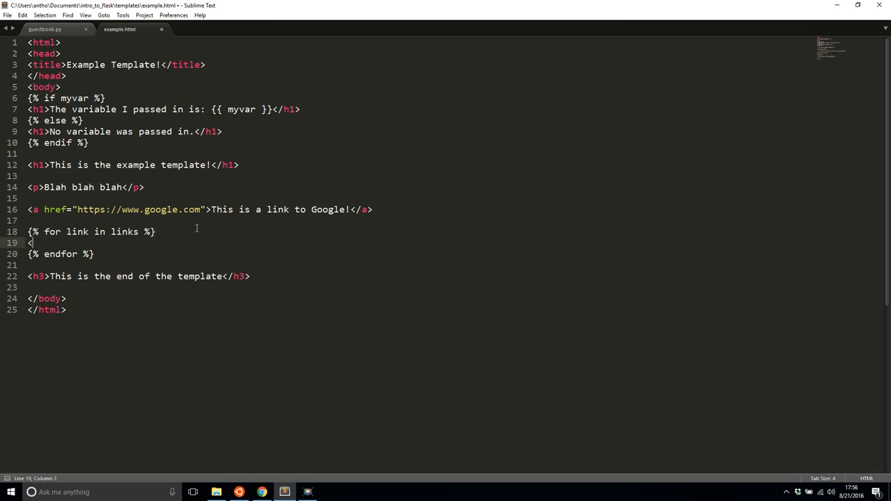
text(a href="">Here is a lin)
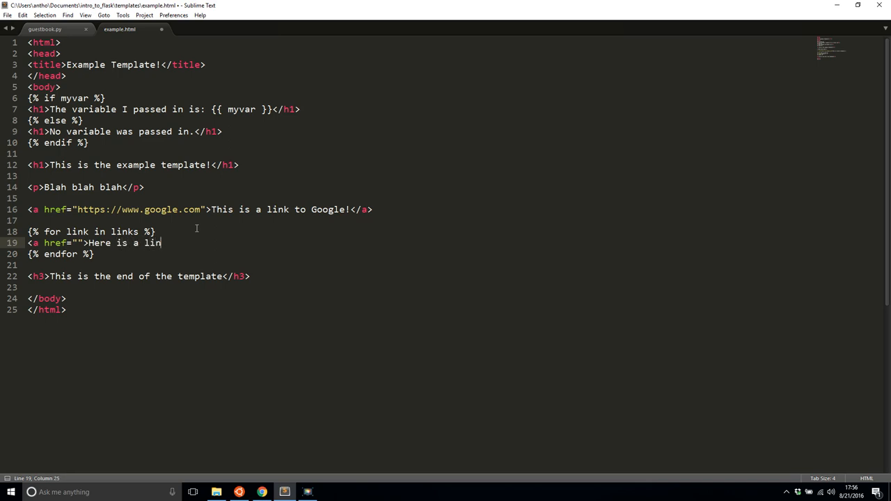
text(k!</a>)
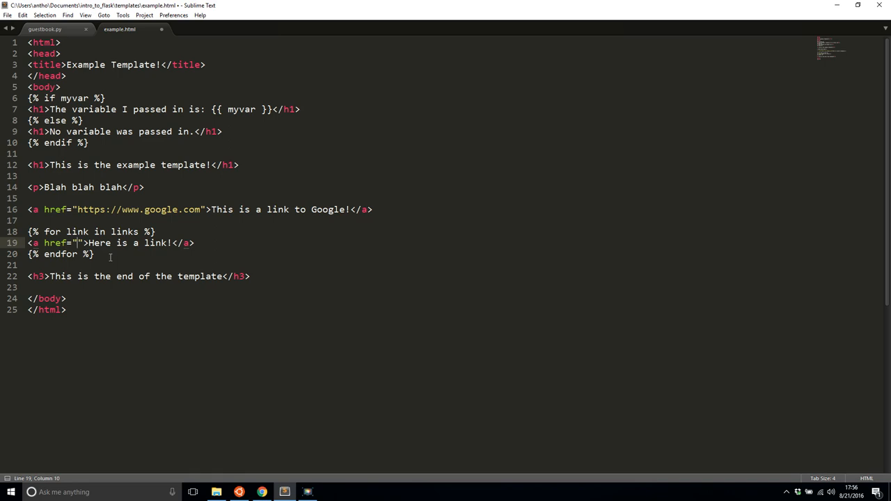
text({{)
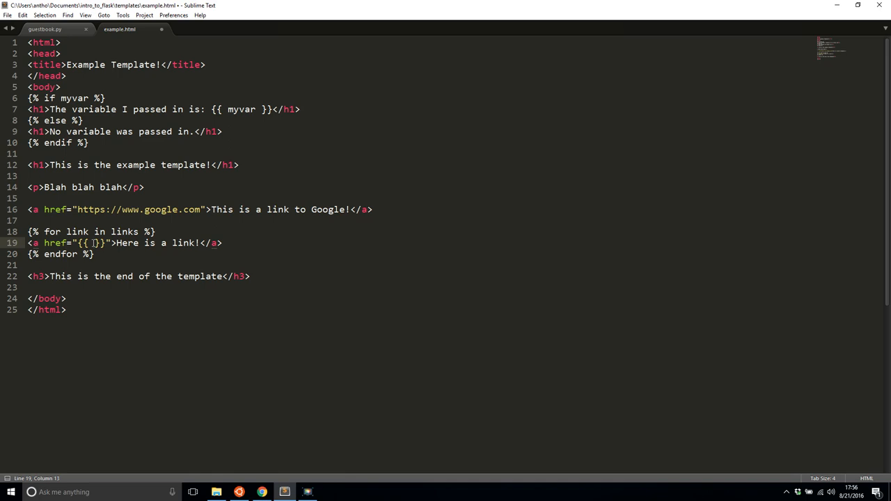
text(link)
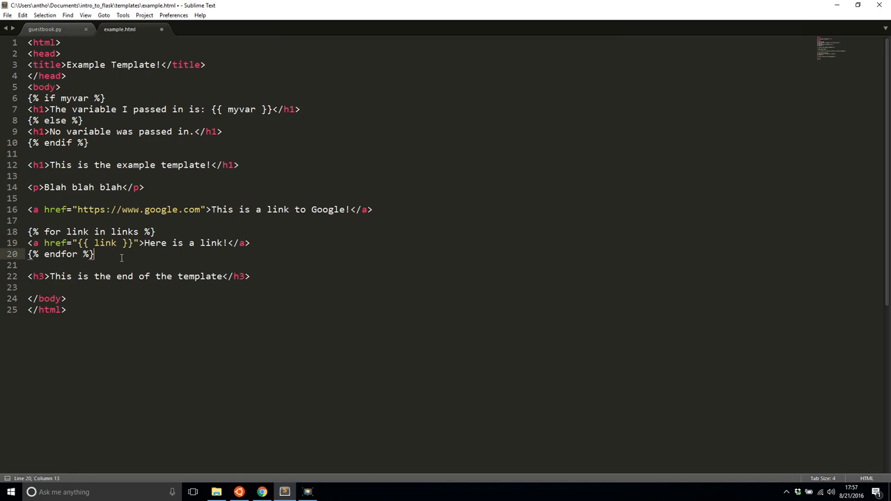
click(44, 29)
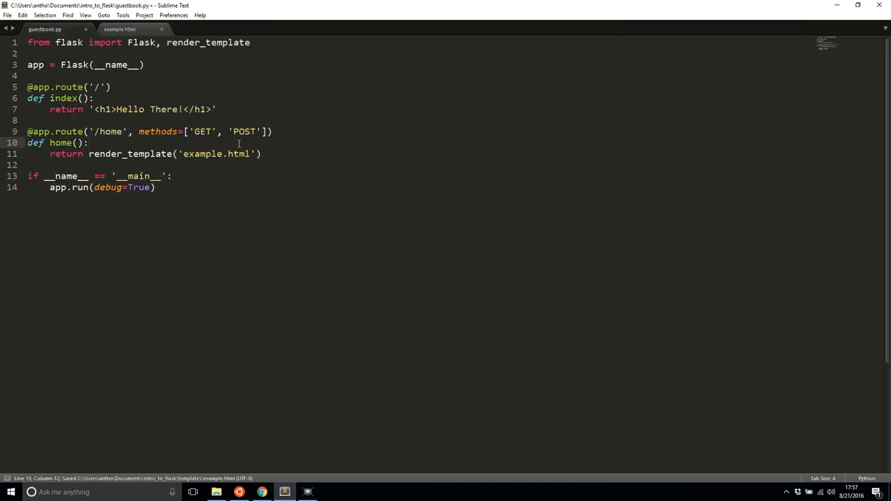
In home(), define links as a list of YouTube, Bing, Python.org and a fourth site URL.
text(links = [])
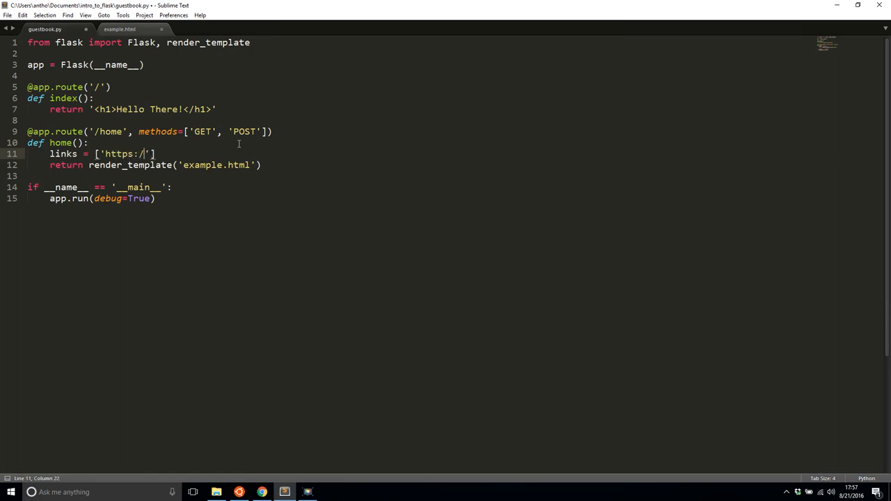
text(/www.youtube.com)
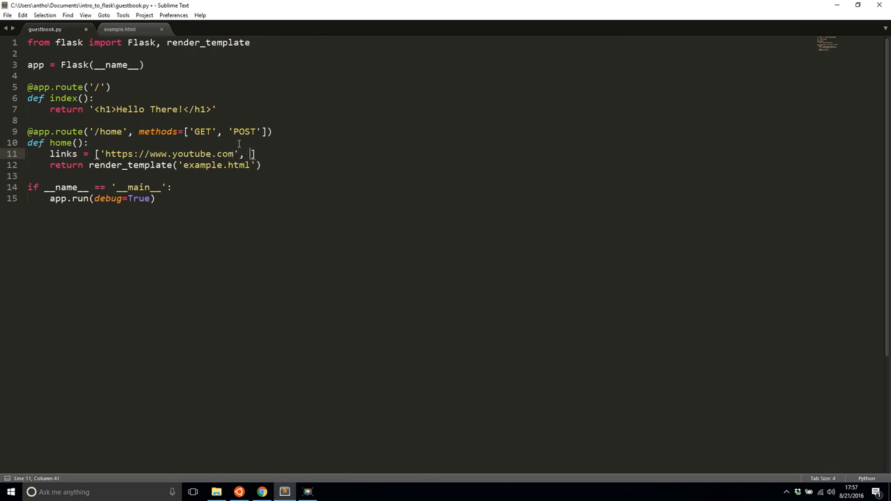
text('https://www.bi)
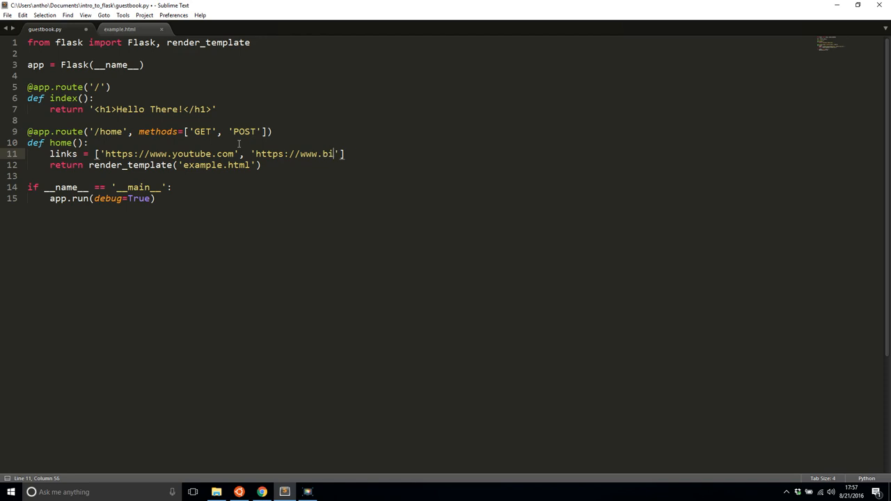
text(ng.com',)
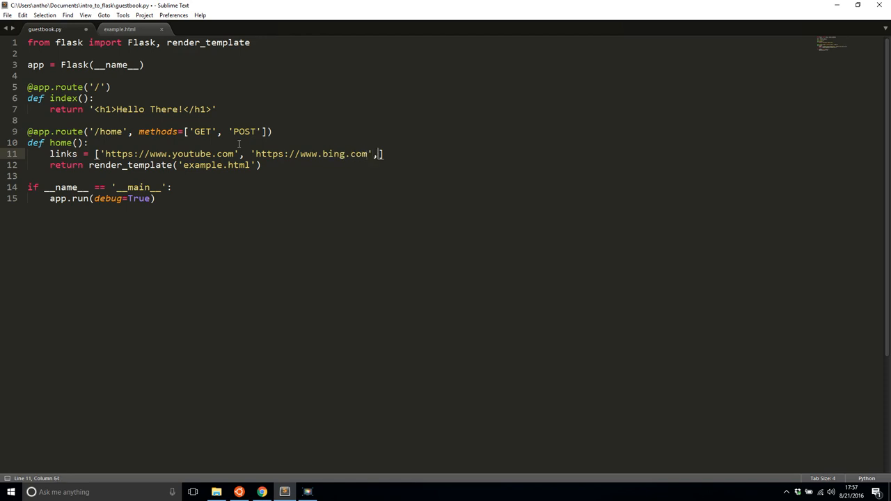
text('https://)
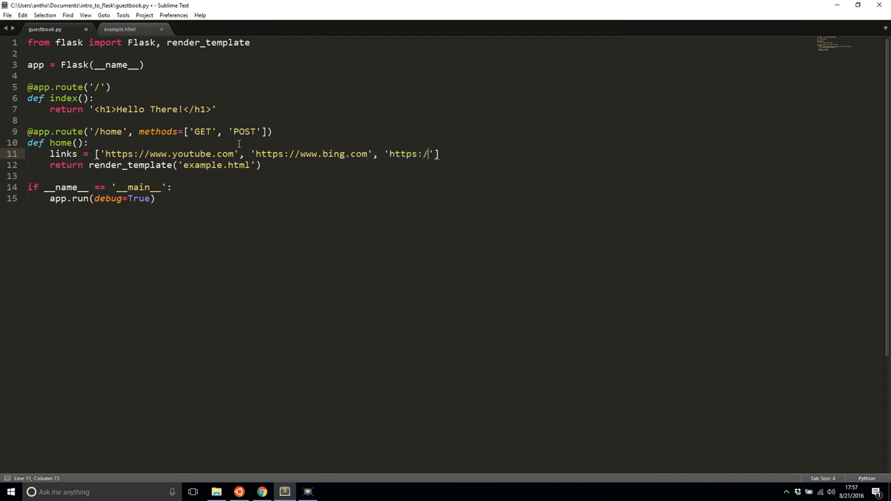
text(www.python.o)
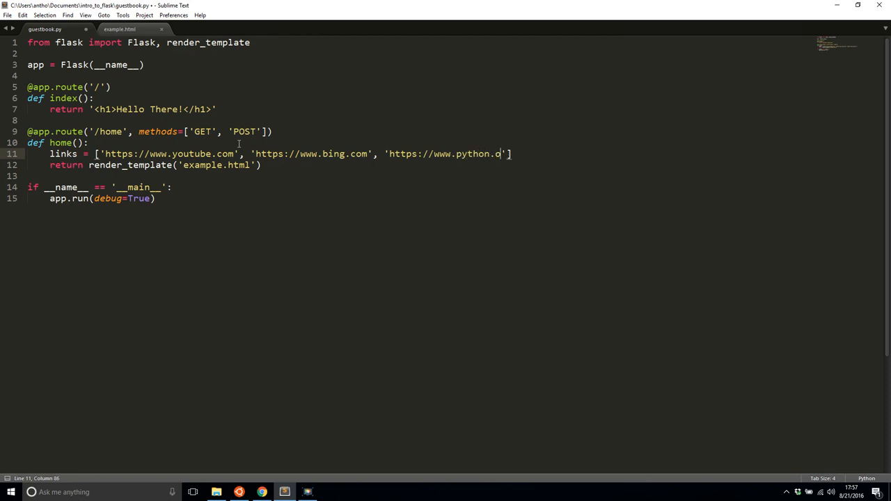
text(rg',)
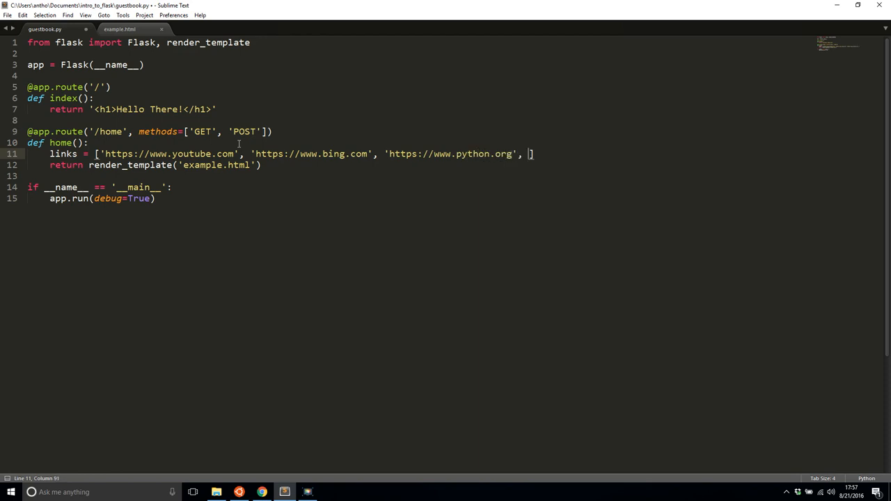
text('https://ww')
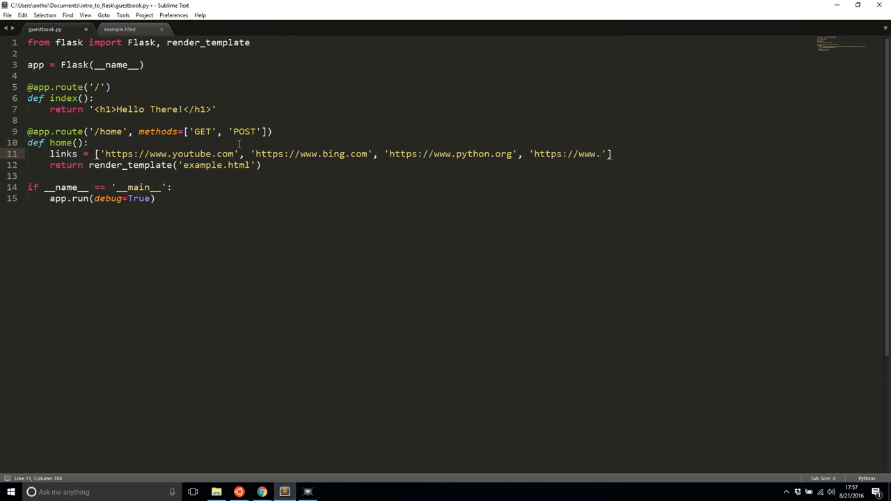
text(enkato.com)
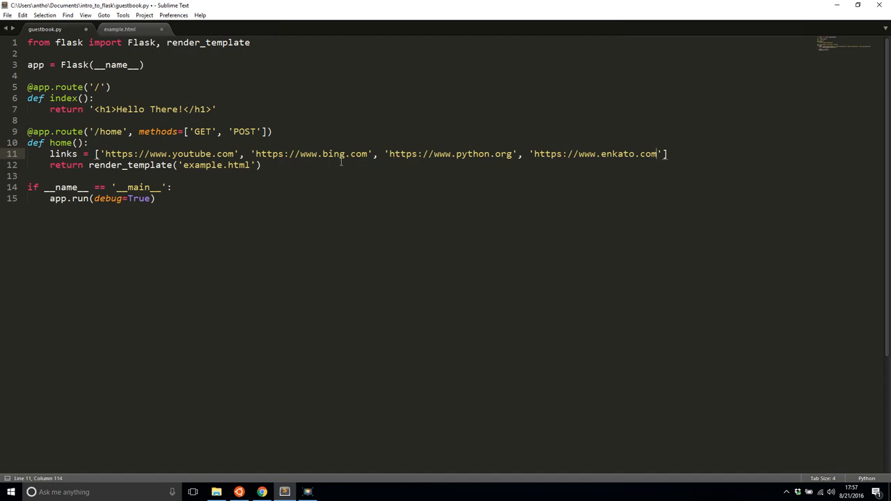
Pass links=links in the render_template call for example.html and save.
key(ctrl+s)
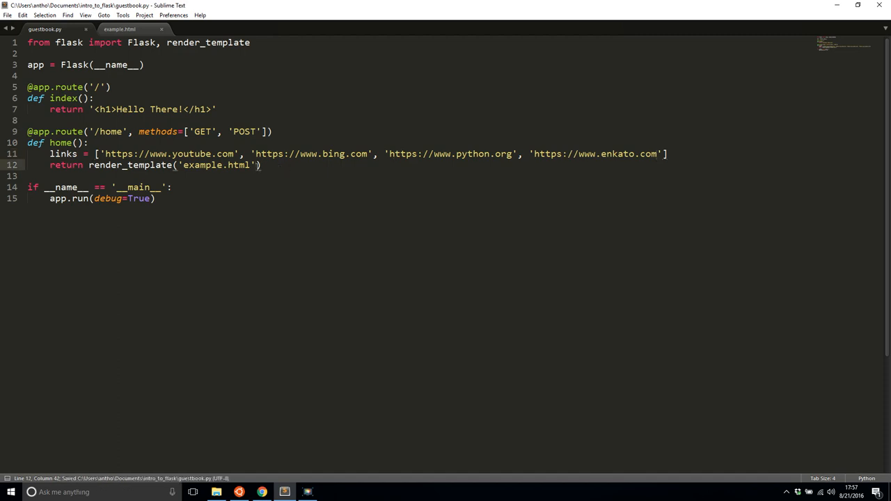
text(, links=)
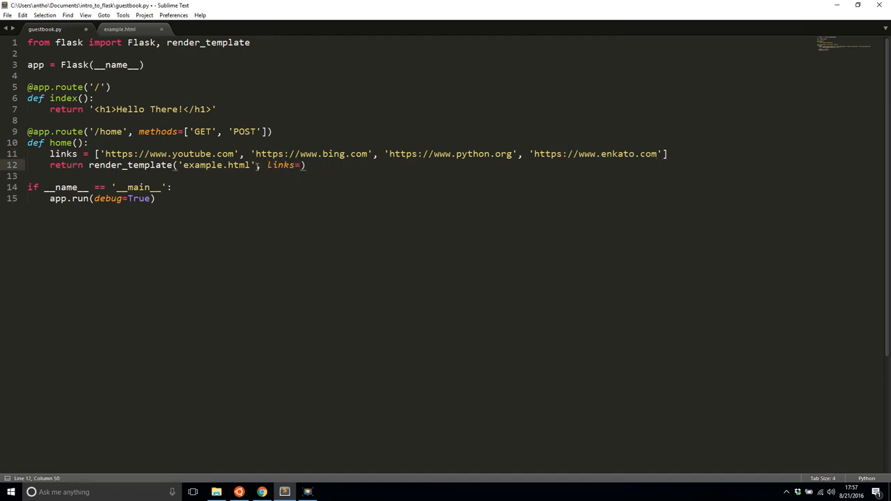
text(links)
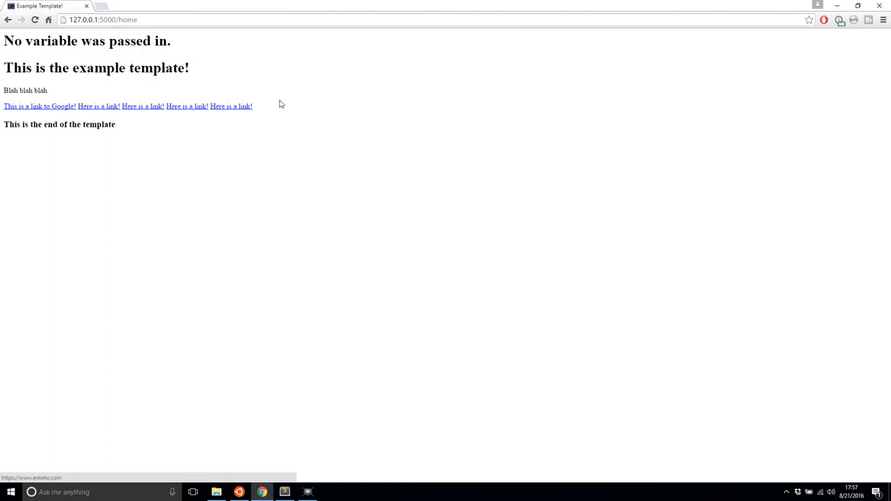
mouse_move(97, 106)
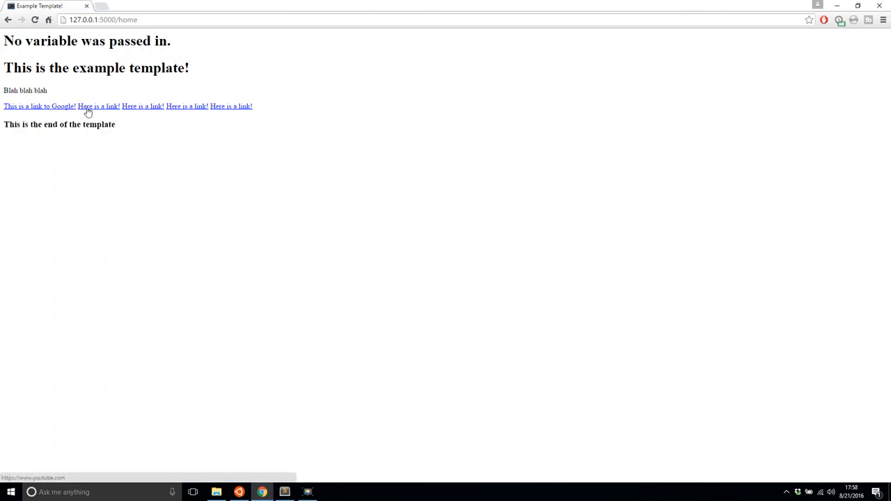
mouse_move(182, 114)
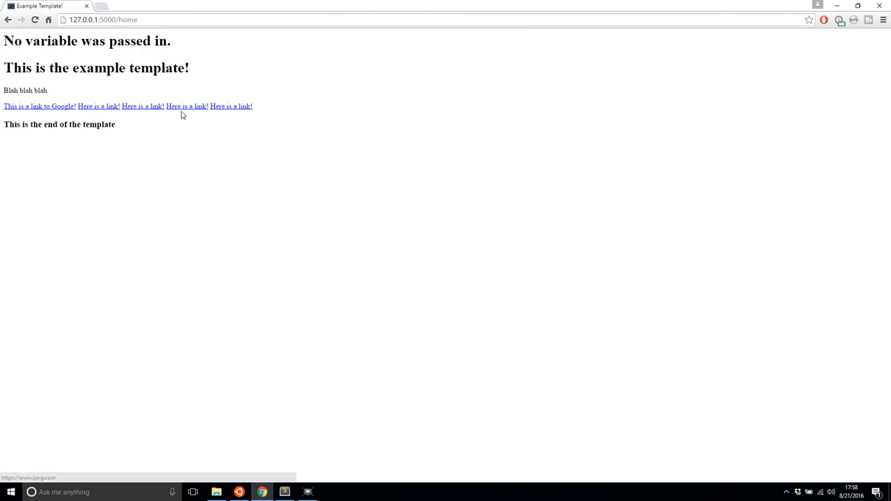
mouse_move(97, 106)
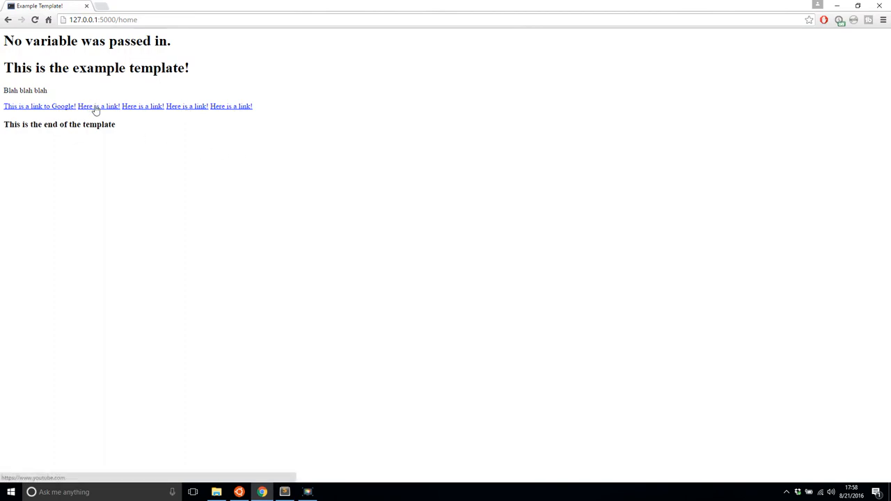
Open a generated 'Here is a link!' anchor in a new tab, view the Bing page, and switch back.
click(186, 106)
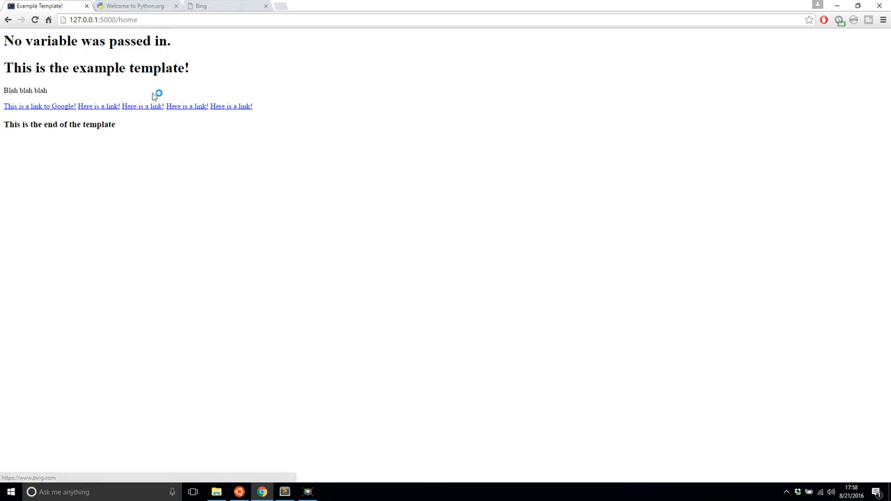
click(225, 6)
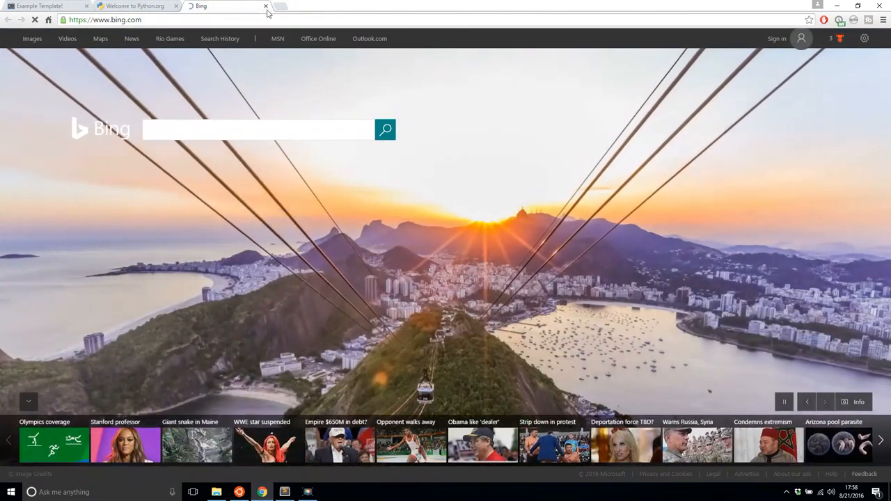
click(132, 6)
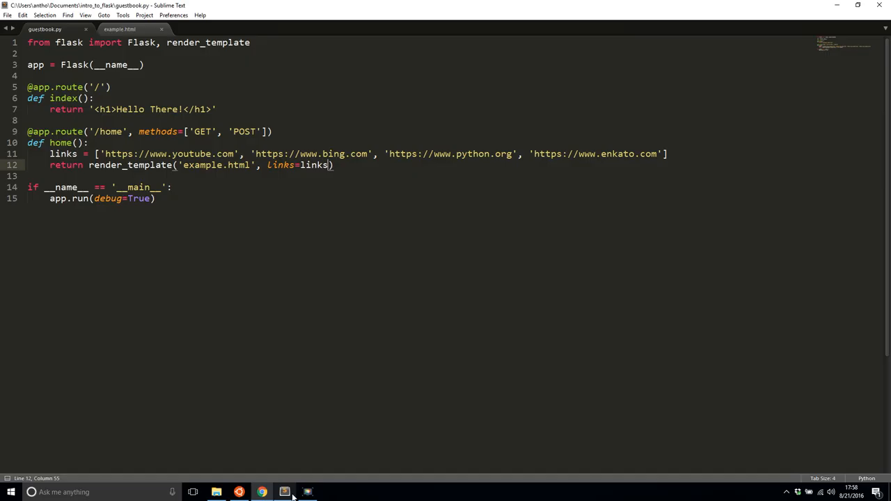
click(334, 164)
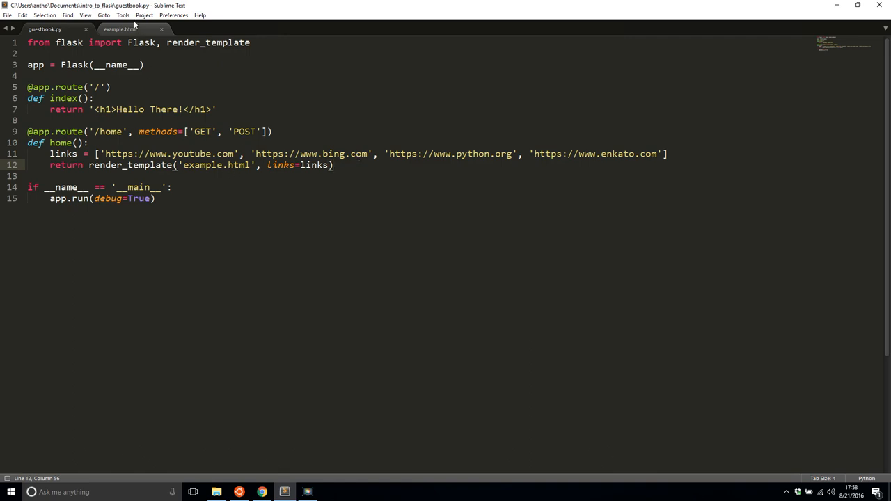
click(120, 28)
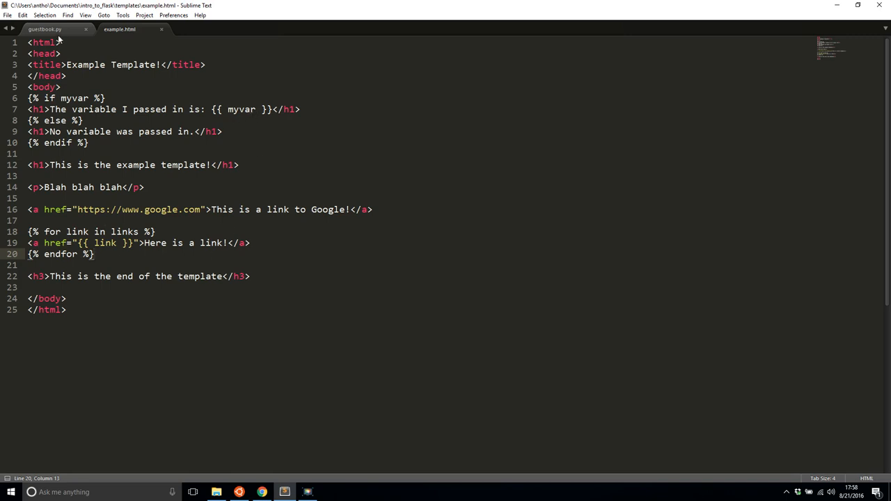
click(45, 30)
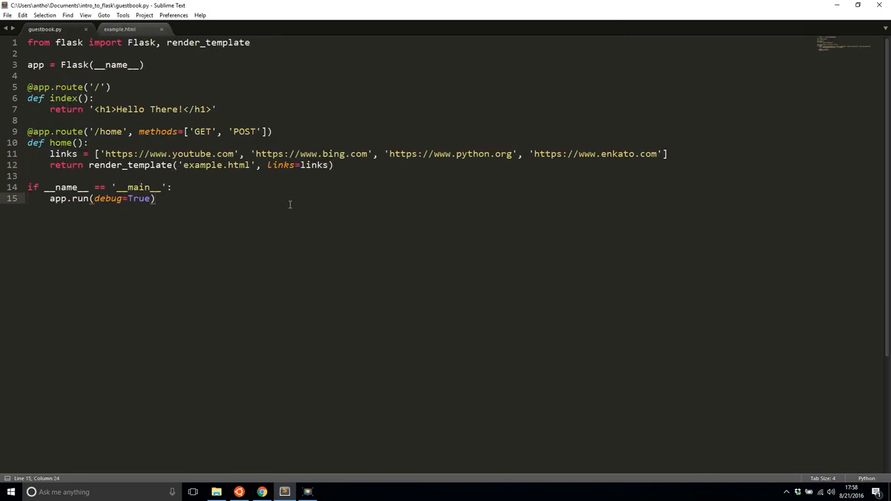